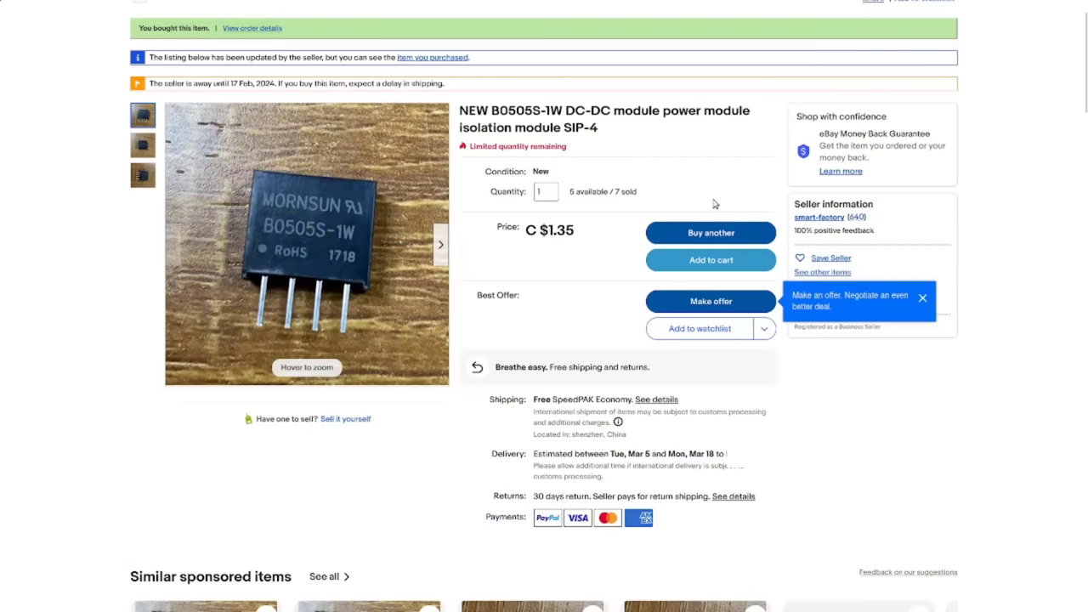
{"action": "mouse_move", "coordinate": [643, 160]}
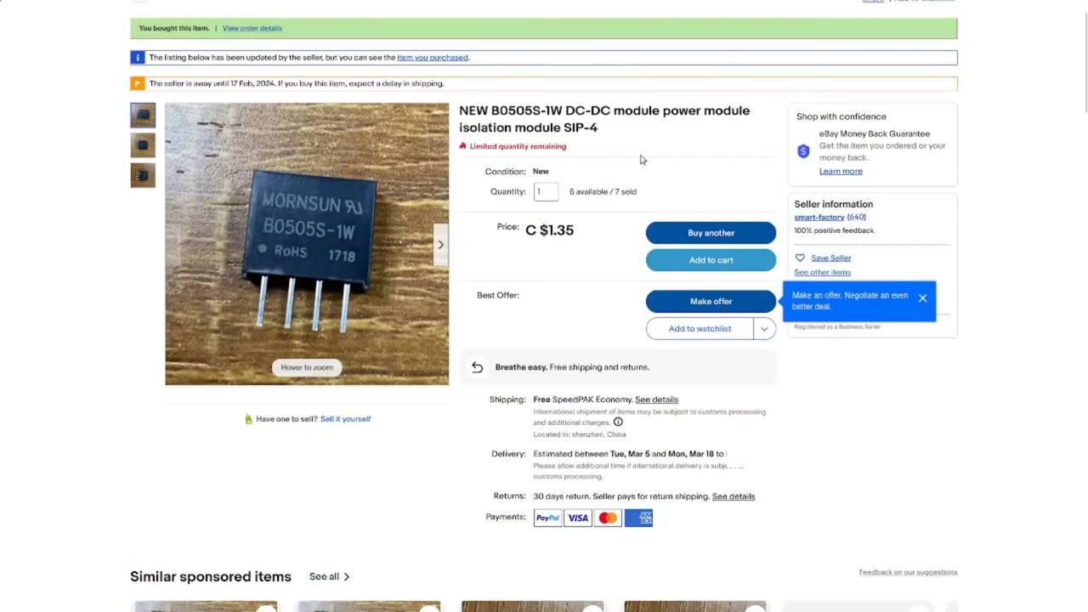
{"action": "mouse_move", "coordinate": [660, 146]}
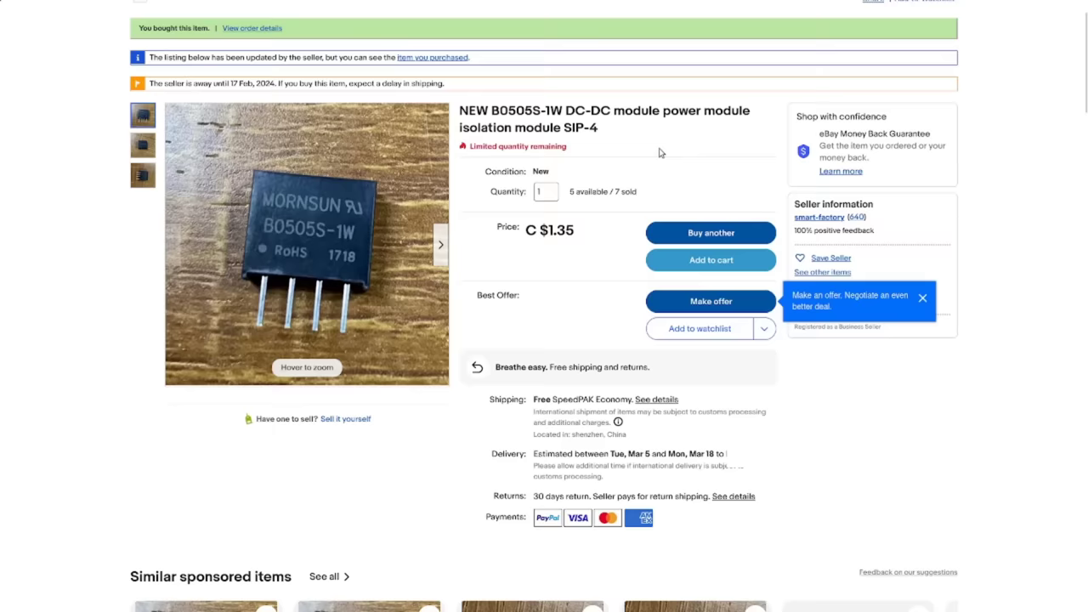
{"action": "mouse_move", "coordinate": [582, 251]}
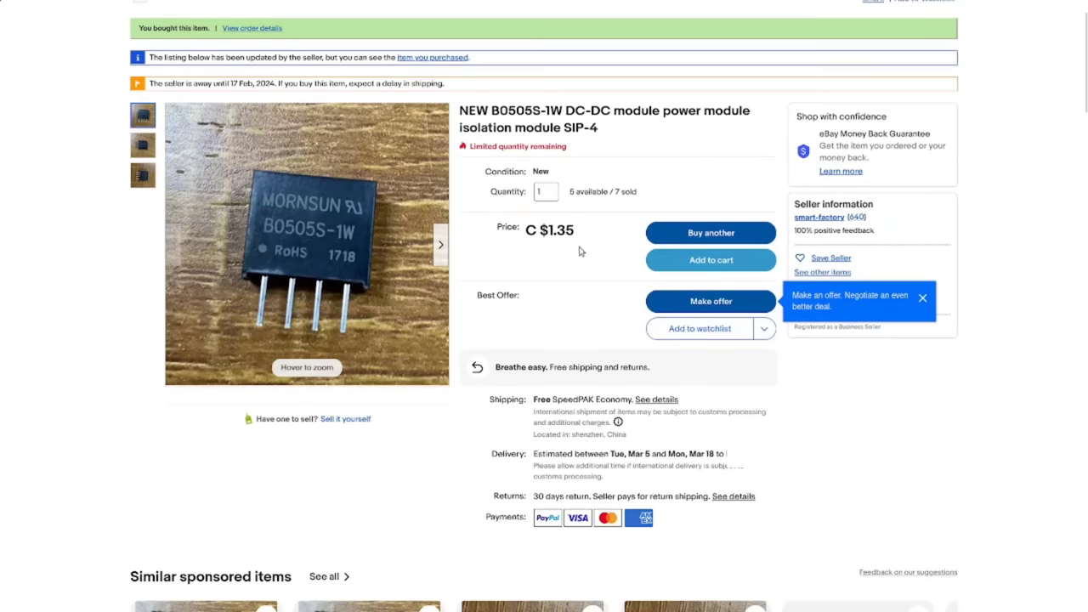
{"action": "mouse_move", "coordinate": [585, 252]}
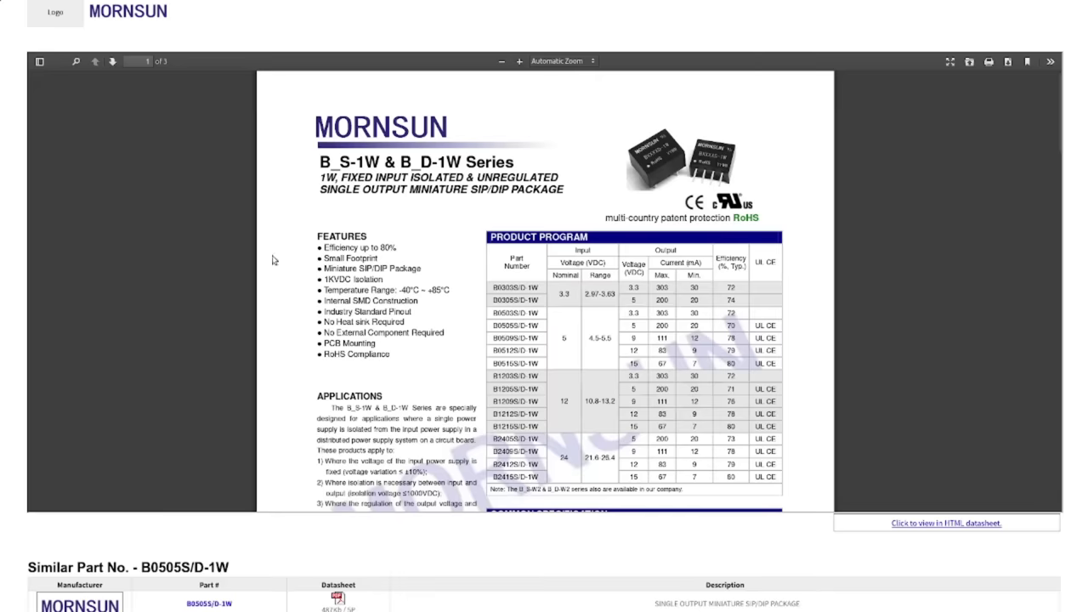
{"action": "mouse_move", "coordinate": [485, 369]}
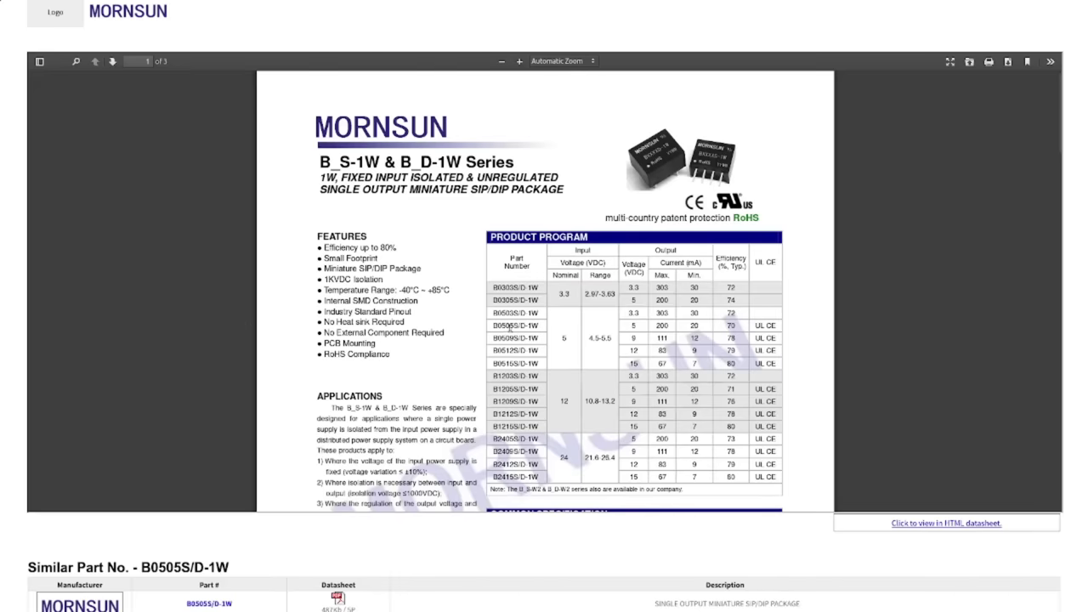
{"action": "mouse_move", "coordinate": [558, 347]}
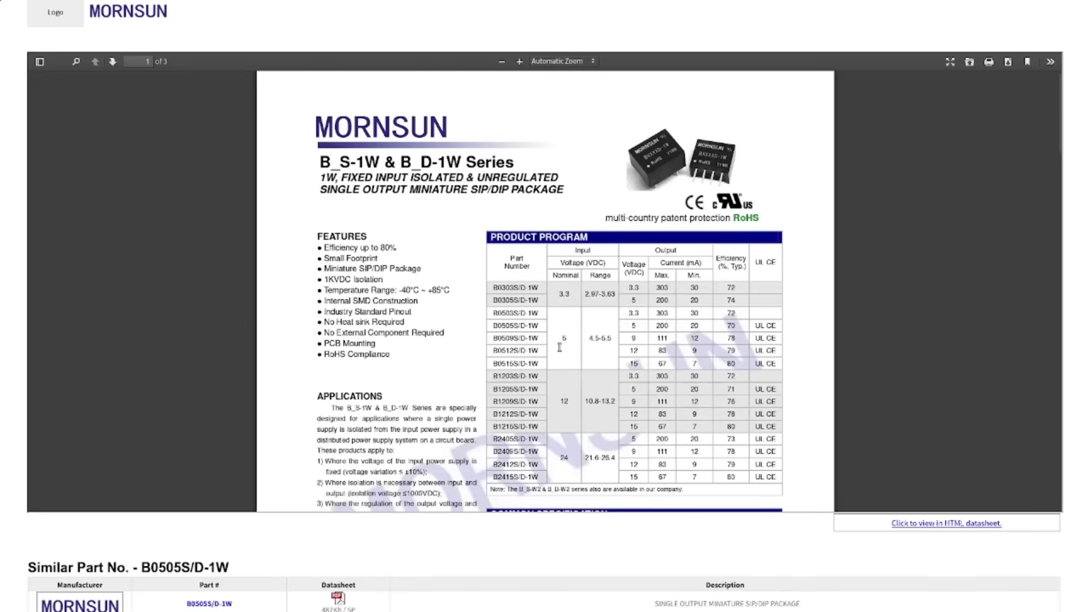
{"action": "mouse_move", "coordinate": [561, 349]}
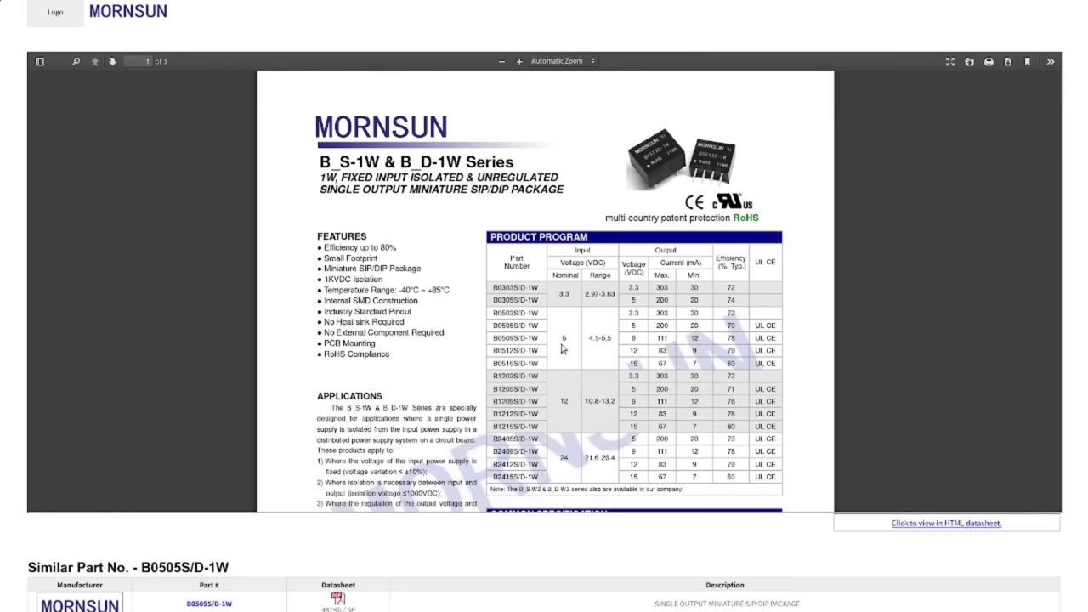
{"action": "mouse_move", "coordinate": [612, 347]}
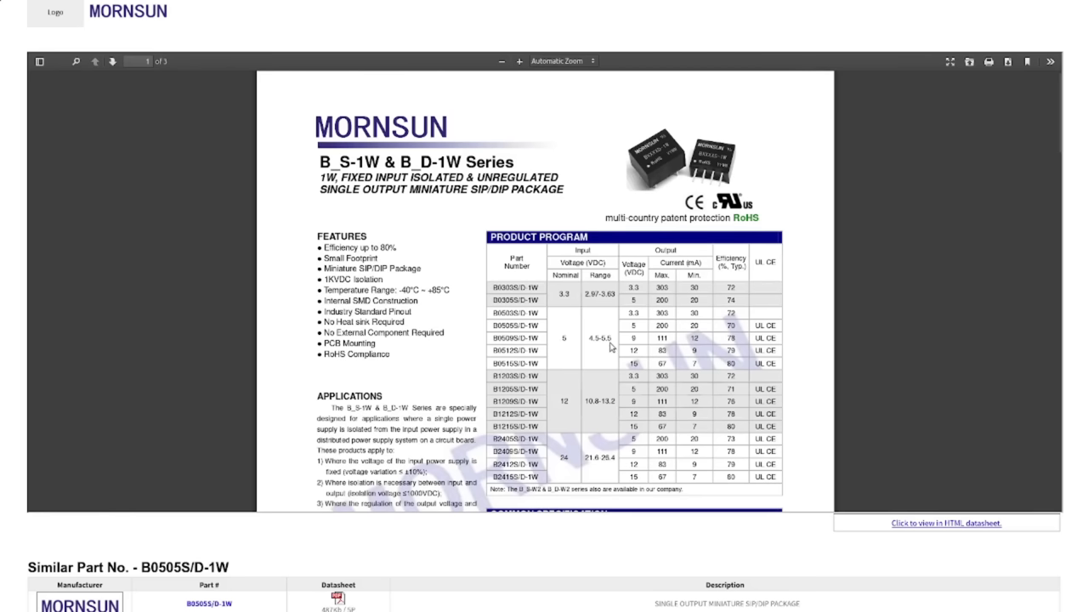
{"action": "mouse_move", "coordinate": [636, 327]}
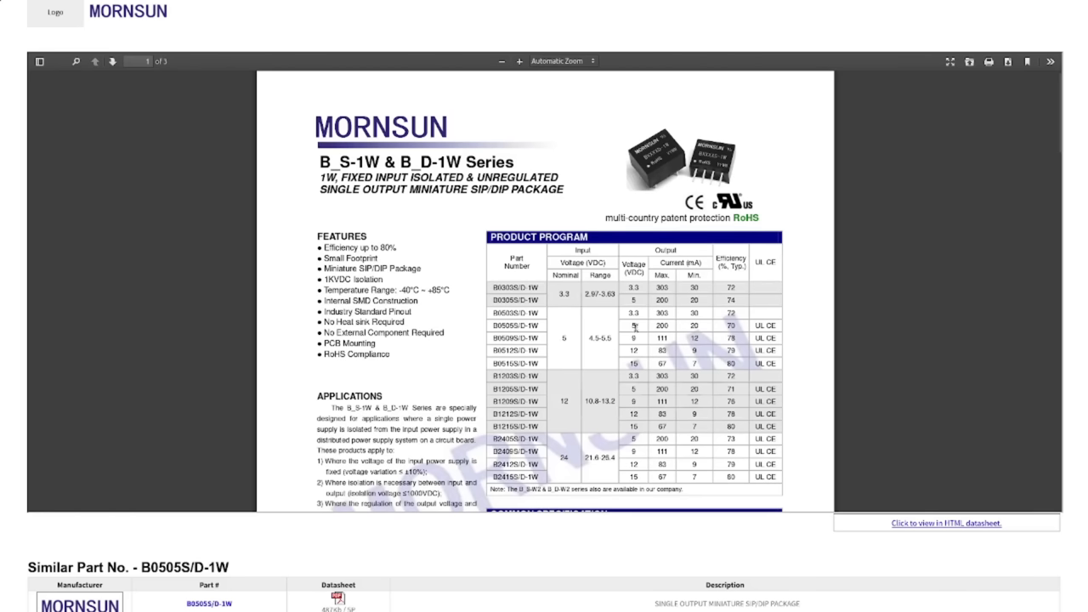
{"action": "mouse_move", "coordinate": [672, 332]}
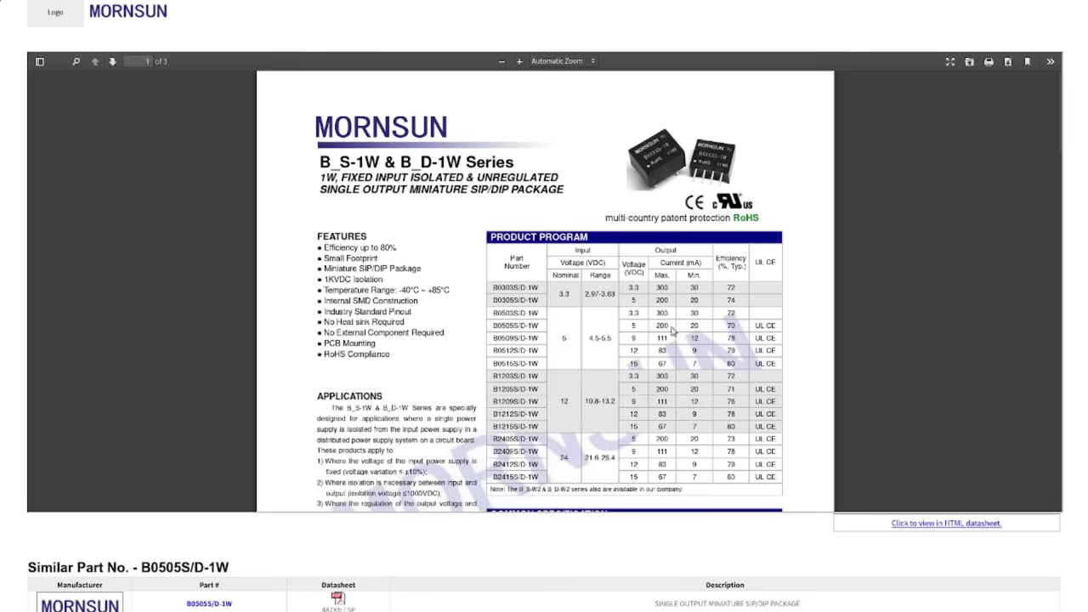
{"action": "mouse_move", "coordinate": [672, 329]}
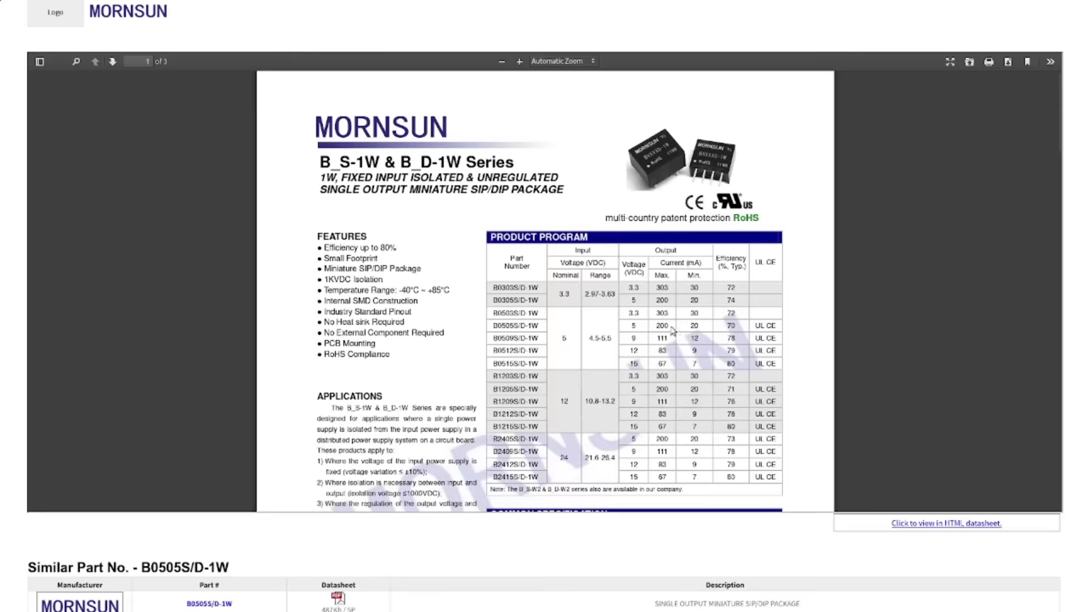
Bring up the Mornsun B_S-1W & B_D-1W datasheet's first page with the product program table.
{"action": "left_click", "coordinate": [112, 61]}
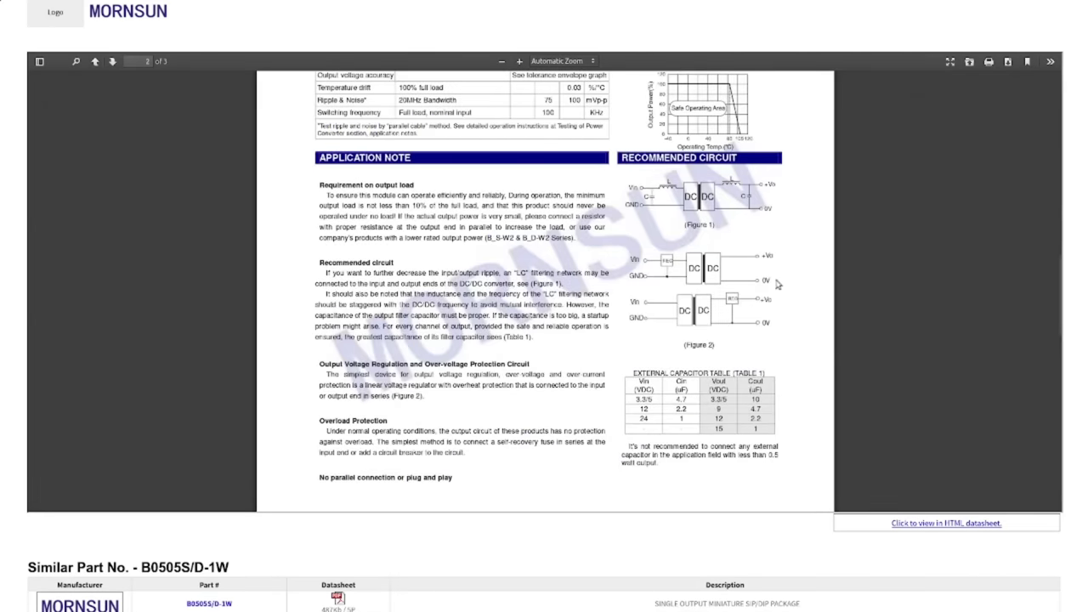
{"action": "mouse_move", "coordinate": [660, 286]}
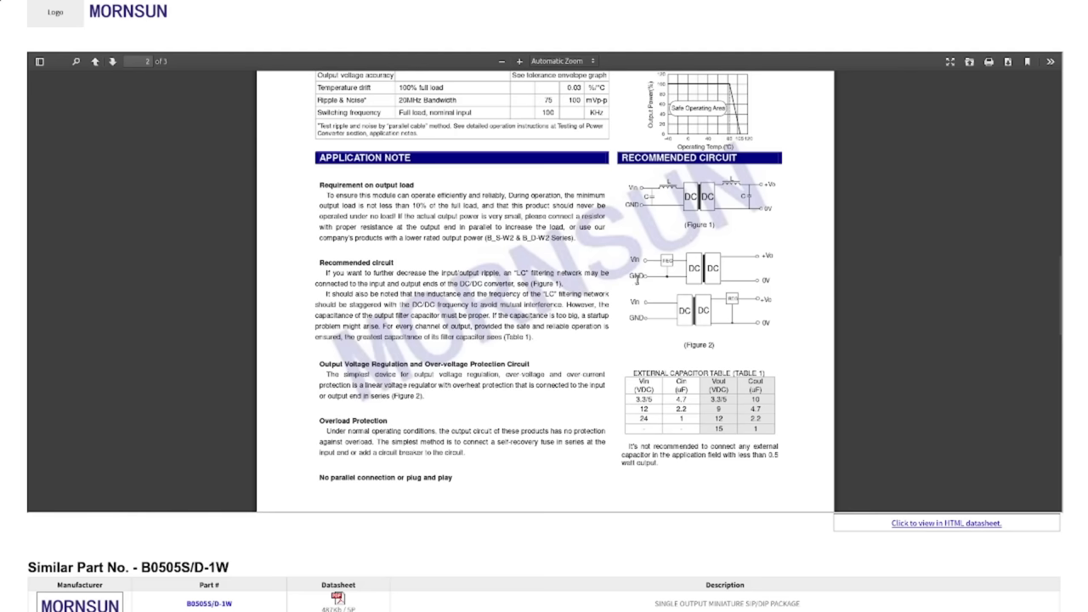
{"action": "mouse_move", "coordinate": [793, 262]}
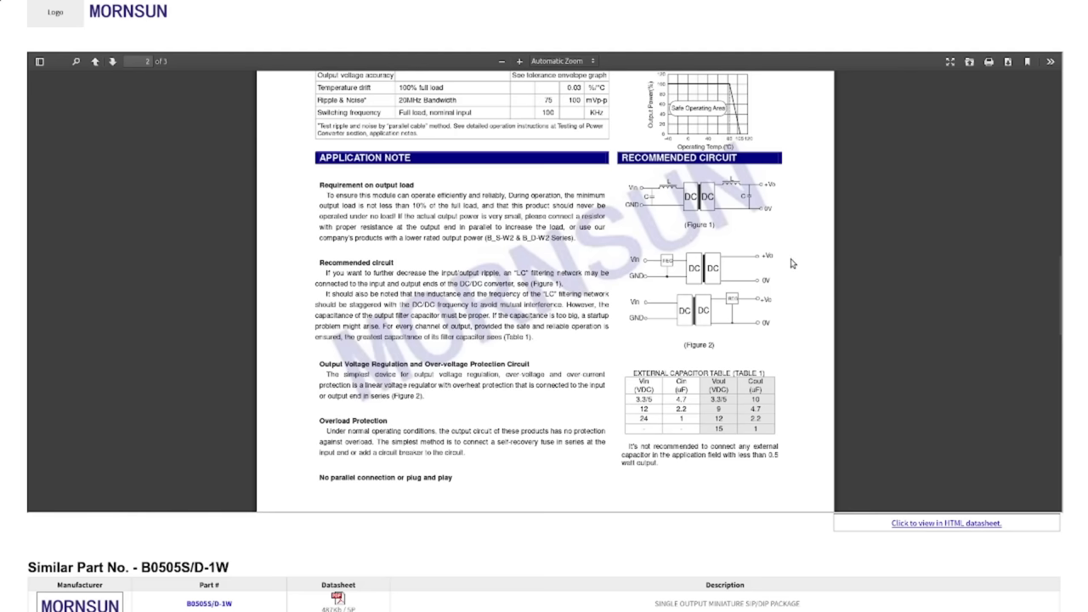
{"action": "mouse_move", "coordinate": [776, 259]}
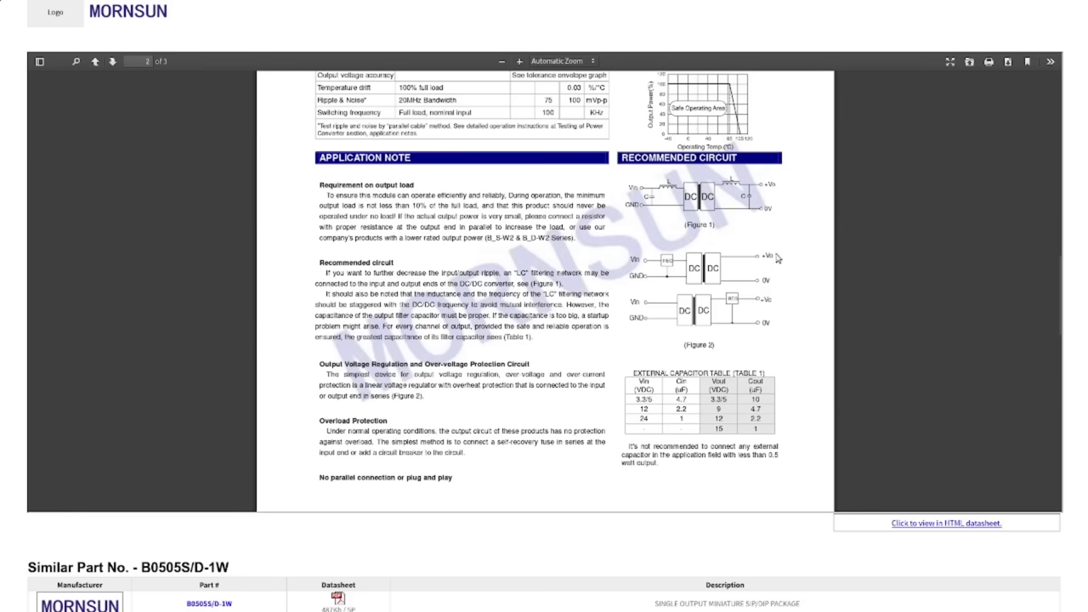
{"action": "mouse_move", "coordinate": [774, 258]}
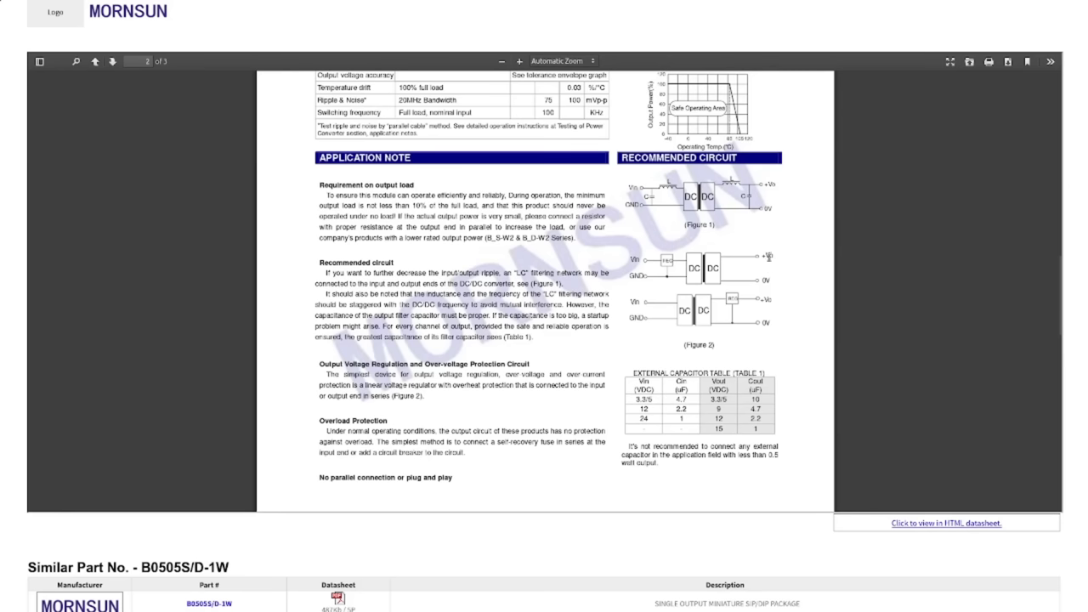
{"action": "mouse_move", "coordinate": [769, 257]}
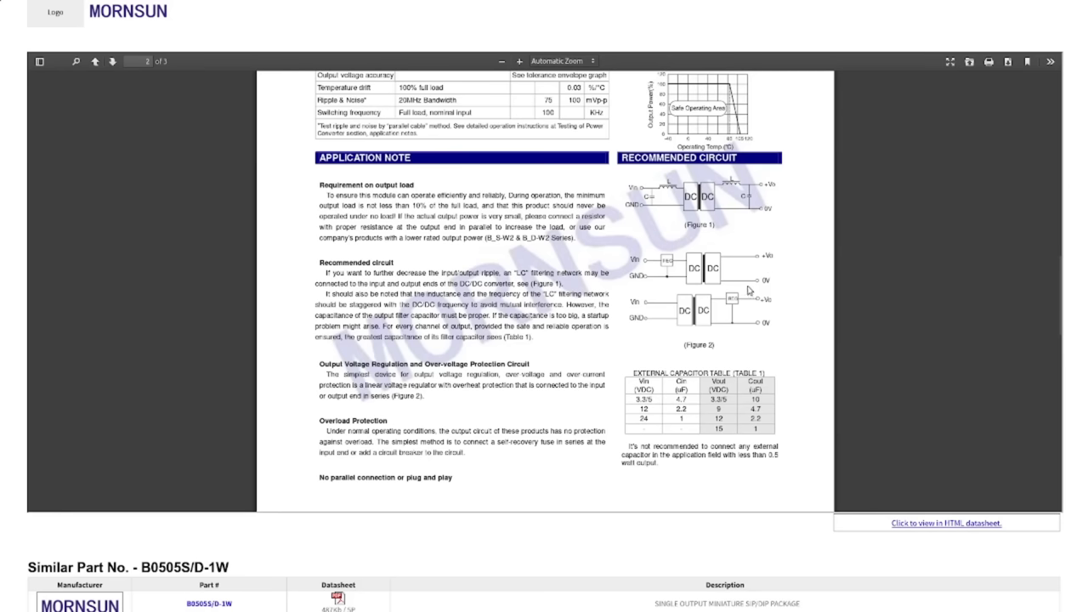
{"action": "mouse_move", "coordinate": [799, 249]}
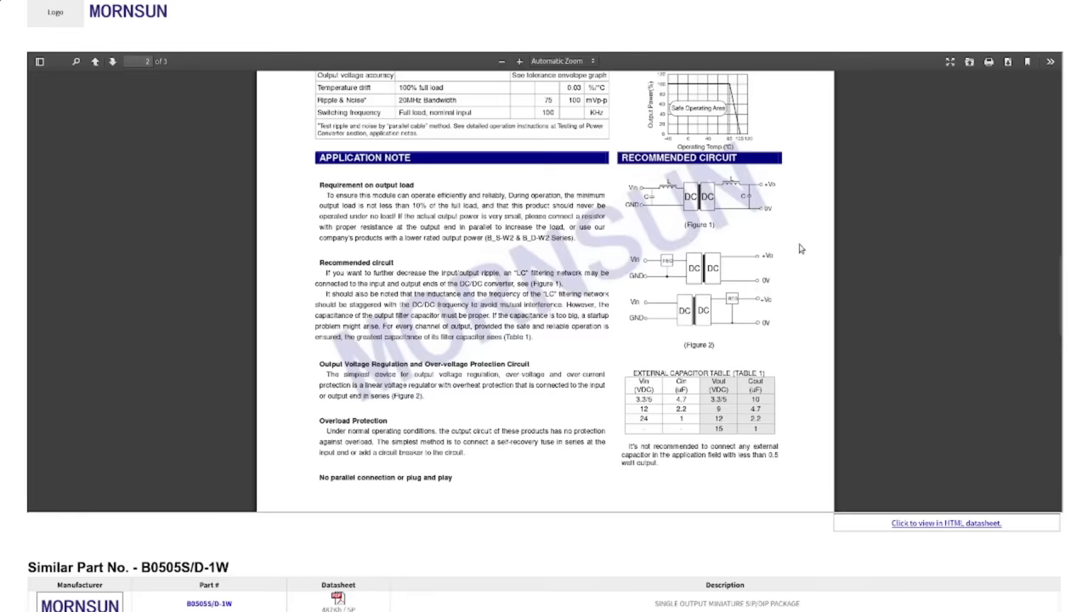
{"action": "mouse_move", "coordinate": [604, 262]}
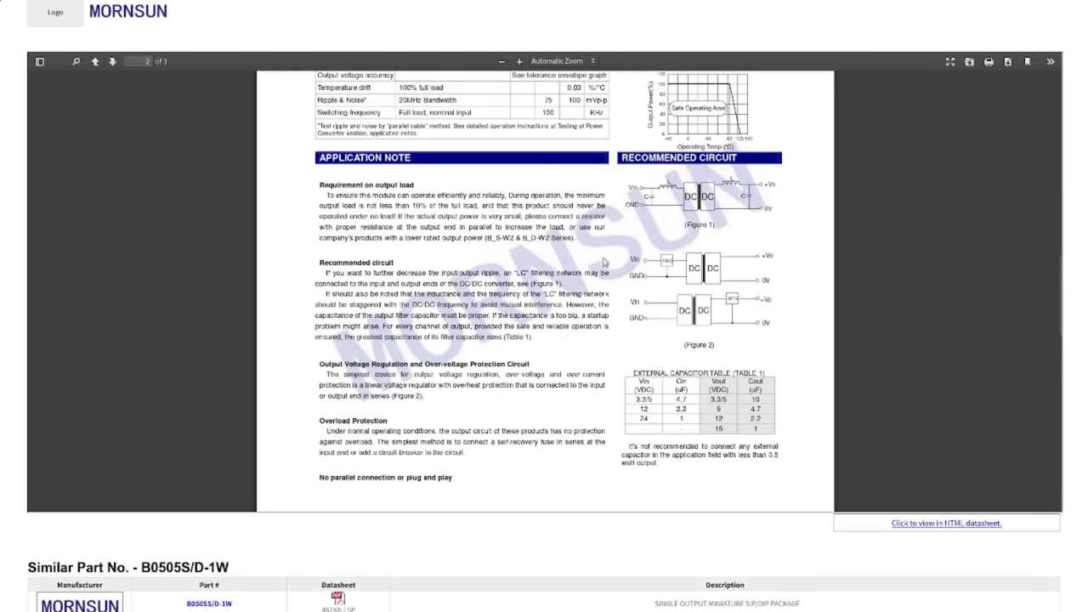
{"action": "mouse_move", "coordinate": [796, 261]}
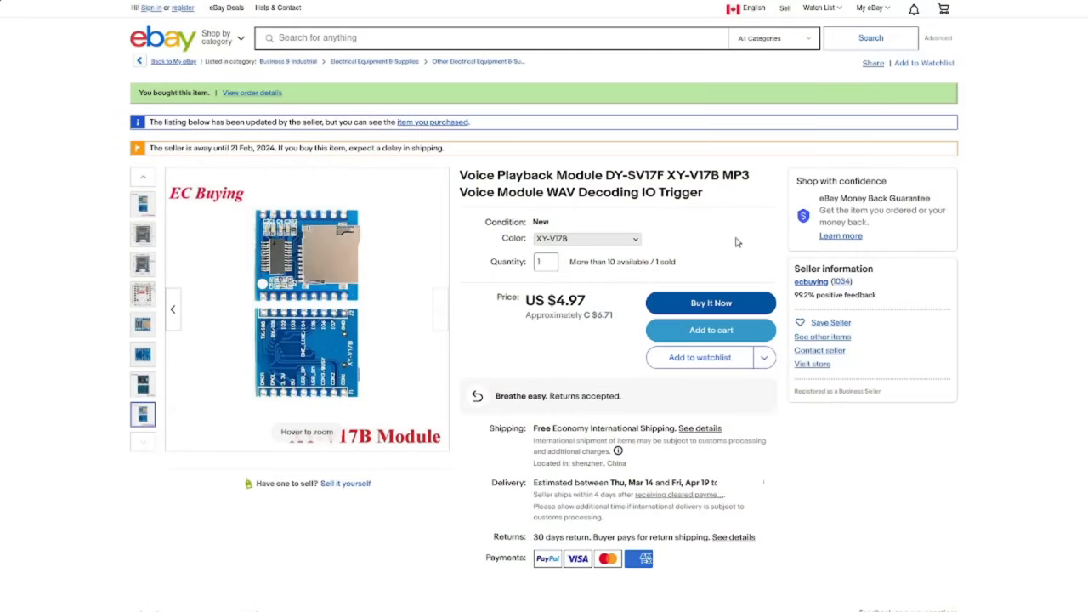
{"action": "mouse_move", "coordinate": [749, 170]}
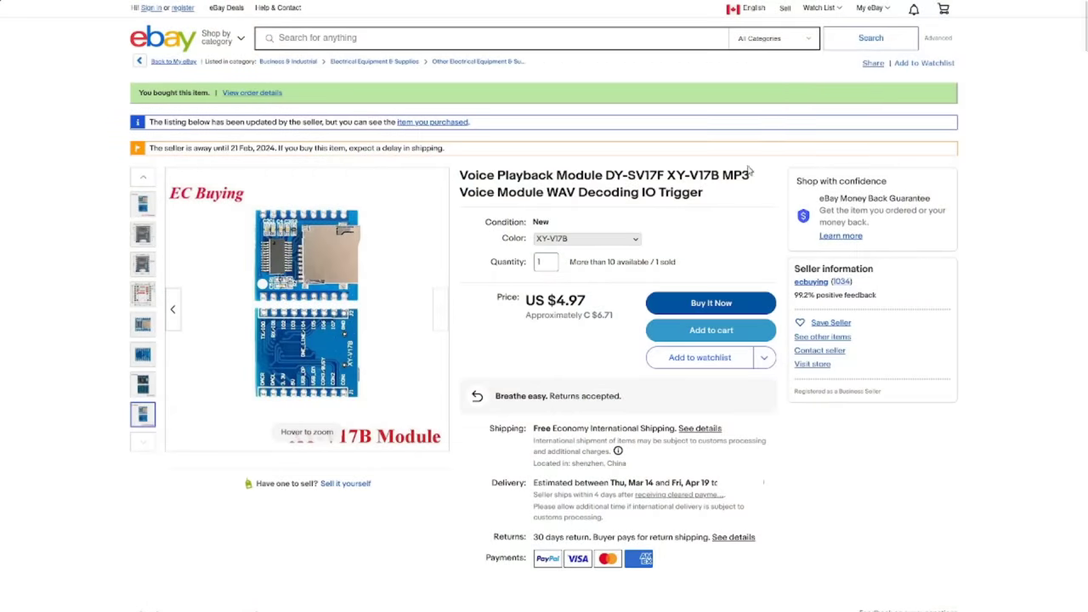
Open the purchased DY-SV17F / XY-V17B voice playback module listing at US $4.97.
{"action": "double_click", "coordinate": [680, 175]}
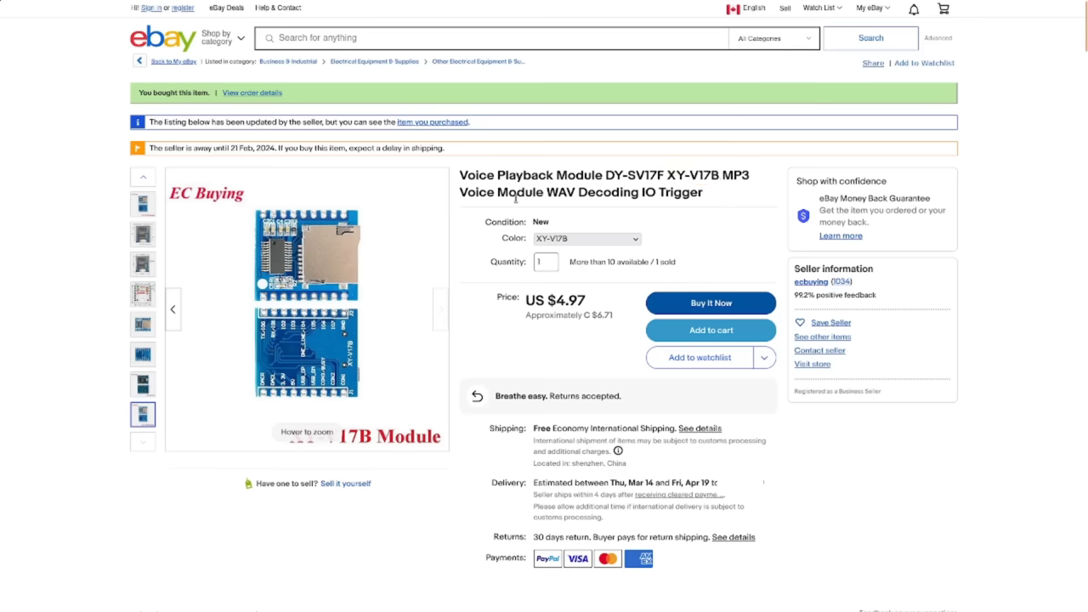
{"action": "mouse_move", "coordinate": [718, 231]}
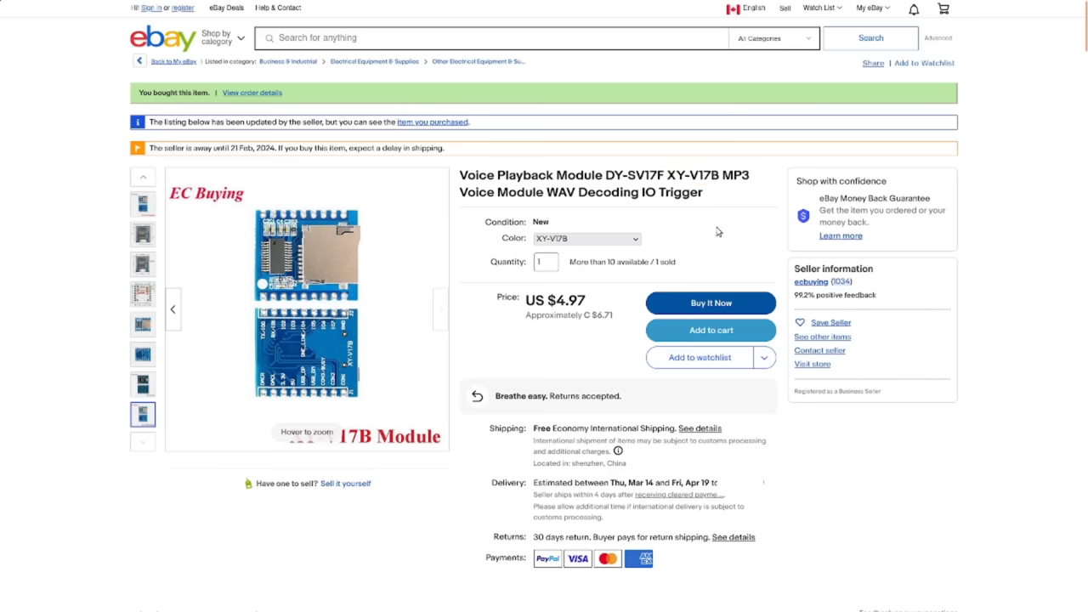
{"action": "left_click", "coordinate": [585, 238]}
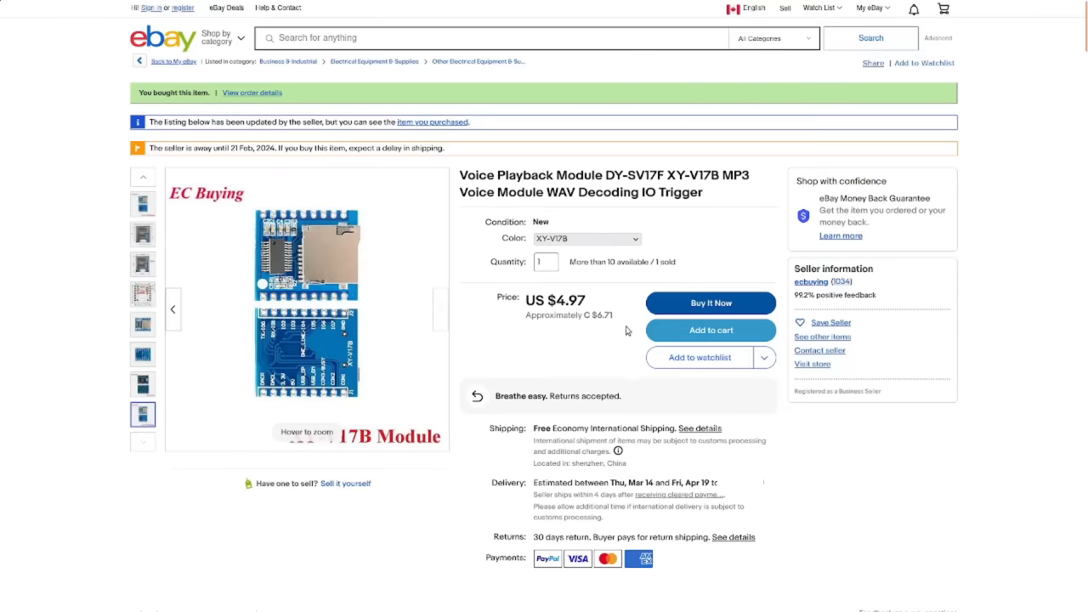
{"action": "mouse_move", "coordinate": [626, 333]}
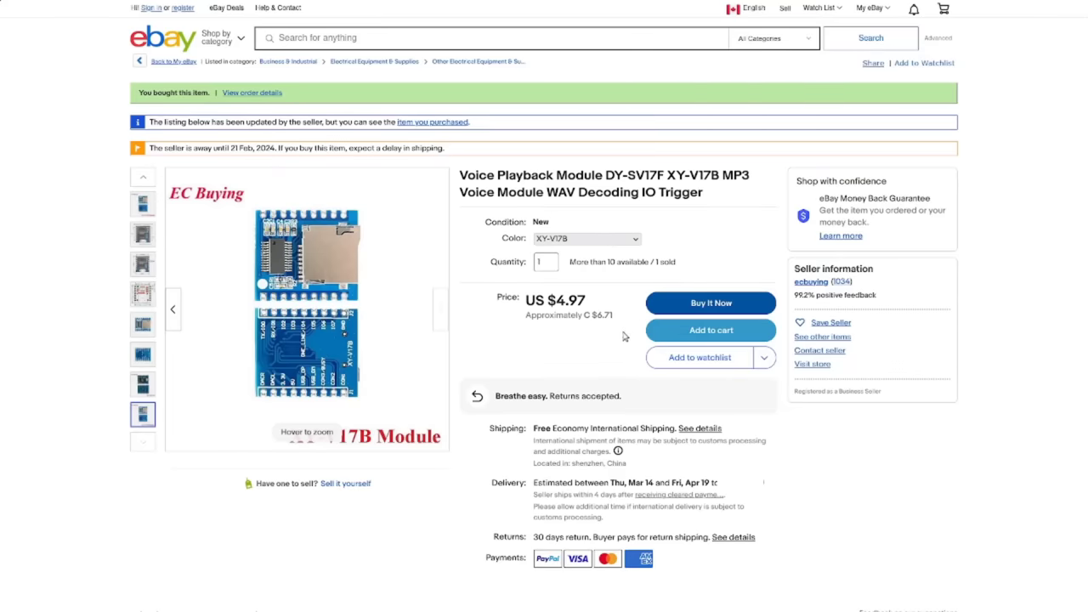
Scroll the listing description to the XY-V17B characteristics and Module Pin Description.
{"action": "scroll", "scroll_direction": "down", "scroll_amount": 3}
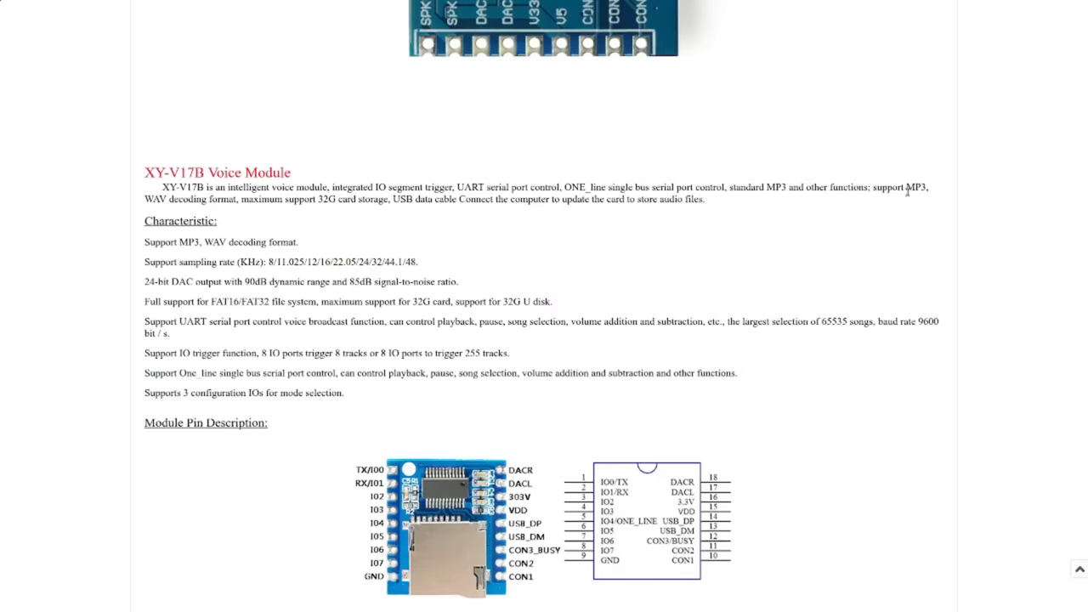
{"action": "mouse_move", "coordinate": [425, 231]}
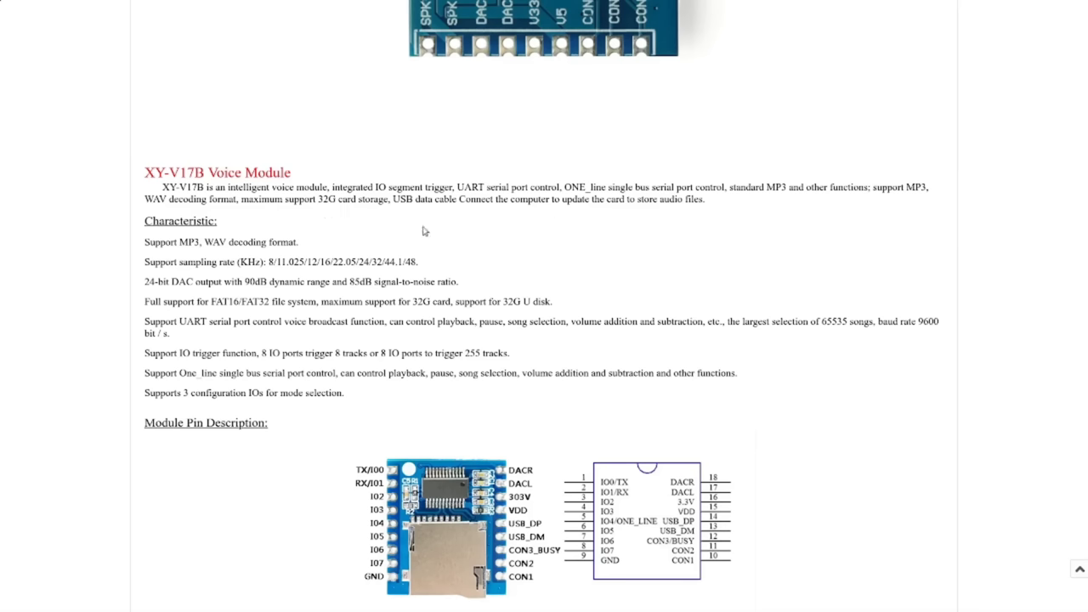
{"action": "mouse_move", "coordinate": [164, 262]}
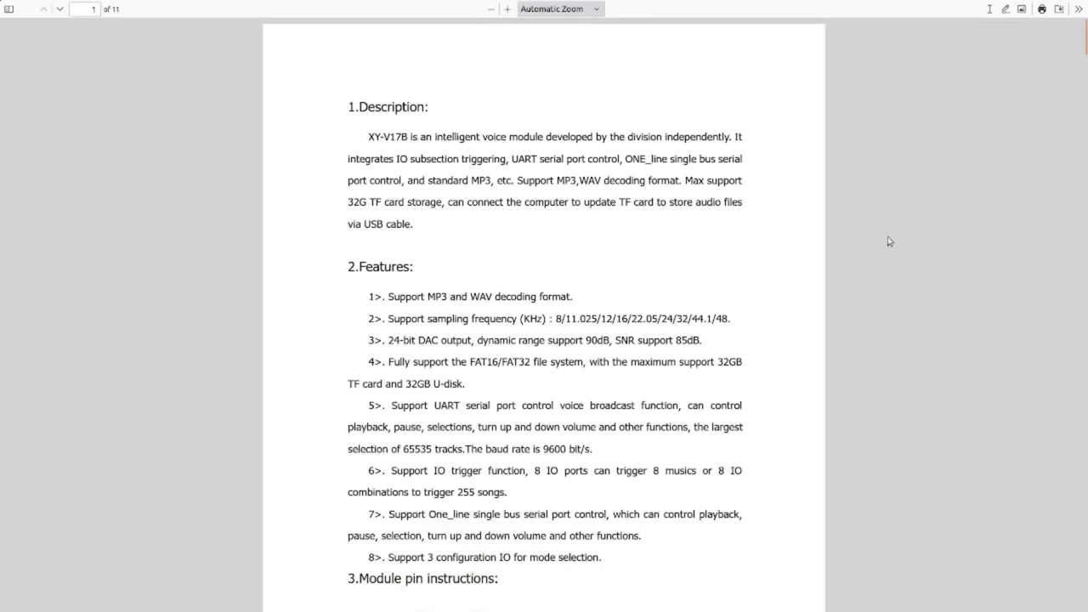
{"action": "mouse_move", "coordinate": [845, 231]}
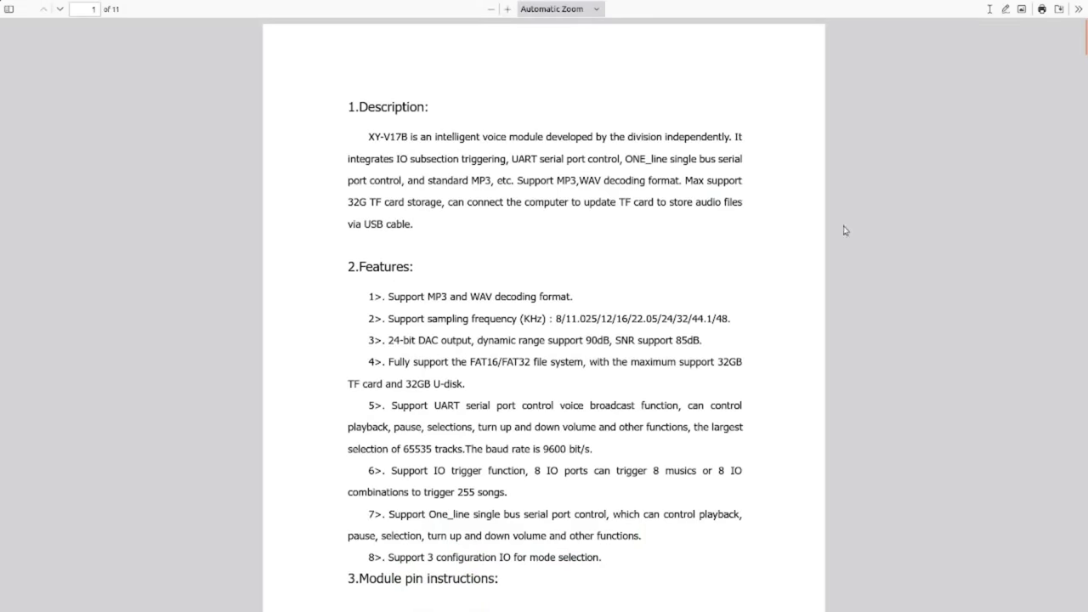
Scroll the XY-V17B datasheet through Description and mode tables to the typical application circuit.
{"action": "scroll", "scroll_direction": "down", "scroll_amount": 3}
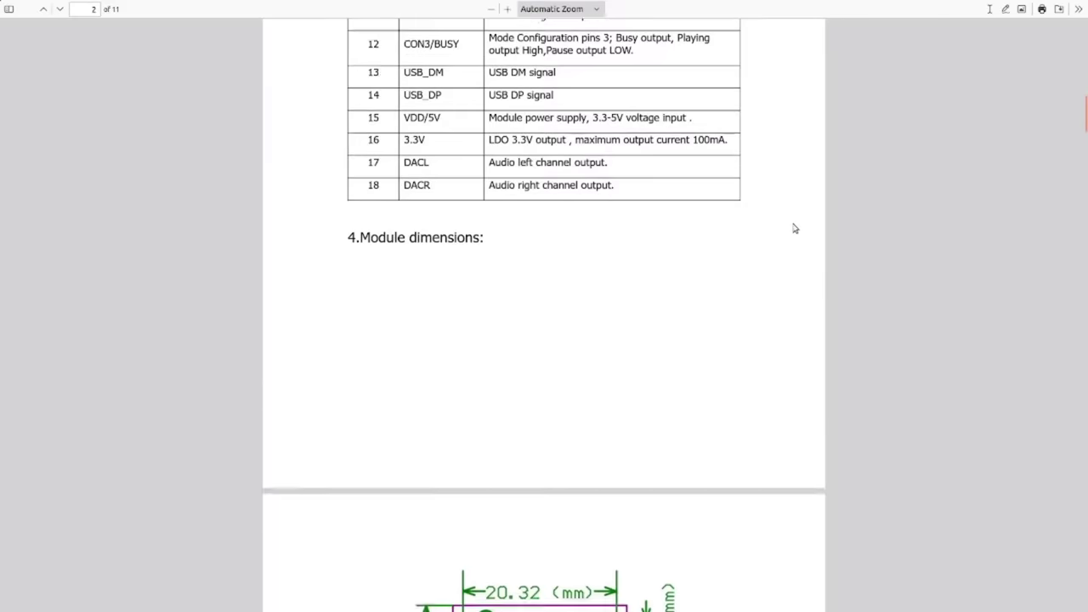
{"action": "scroll", "scroll_direction": "down", "scroll_amount": 3}
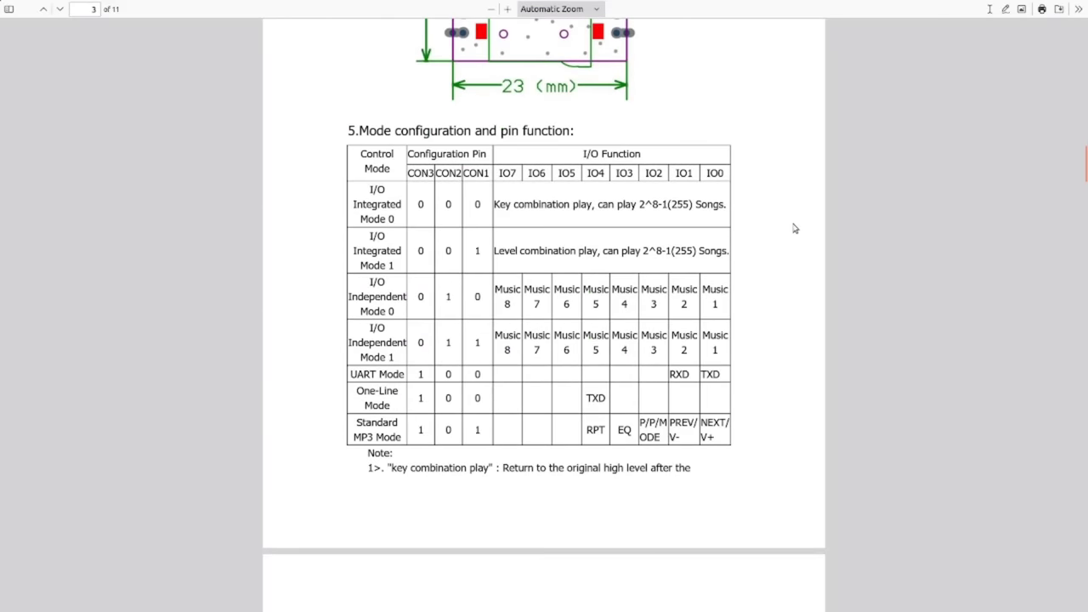
{"action": "scroll", "scroll_direction": "down", "scroll_amount": 3}
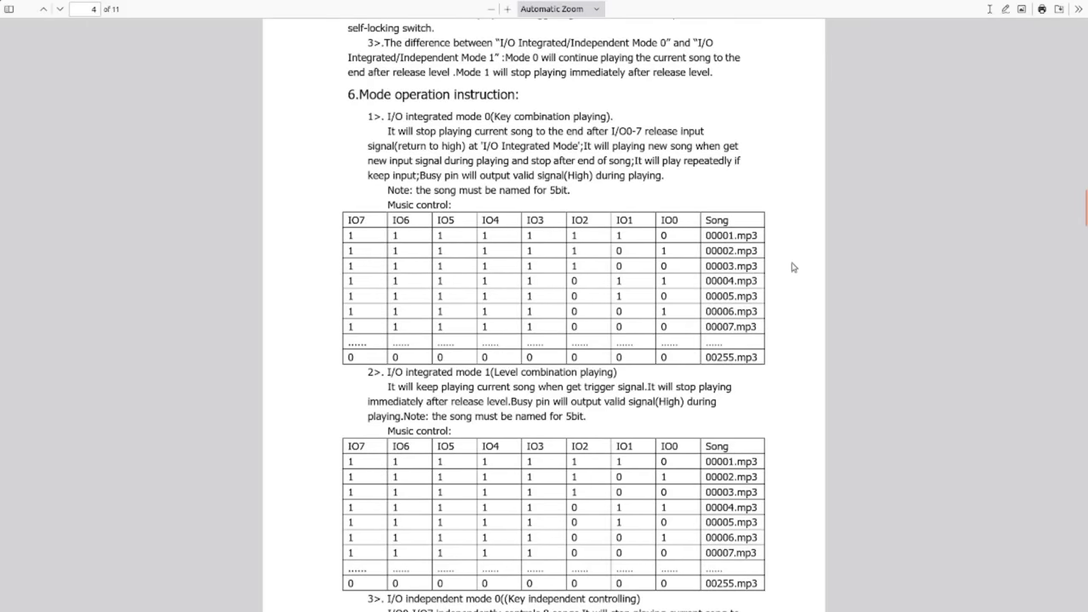
{"action": "mouse_move", "coordinate": [381, 250]}
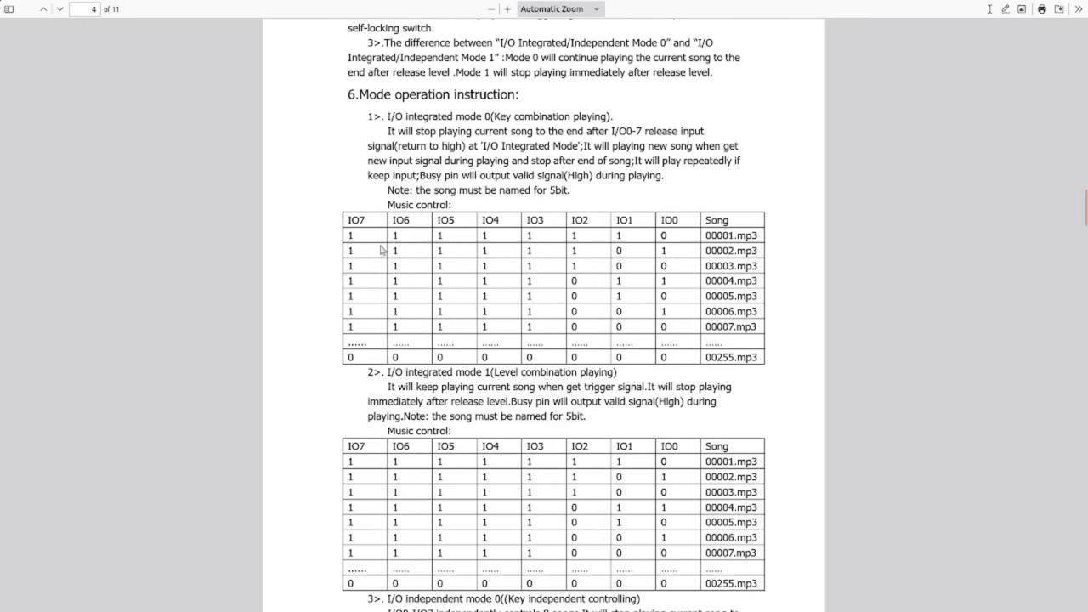
{"action": "mouse_move", "coordinate": [507, 241]}
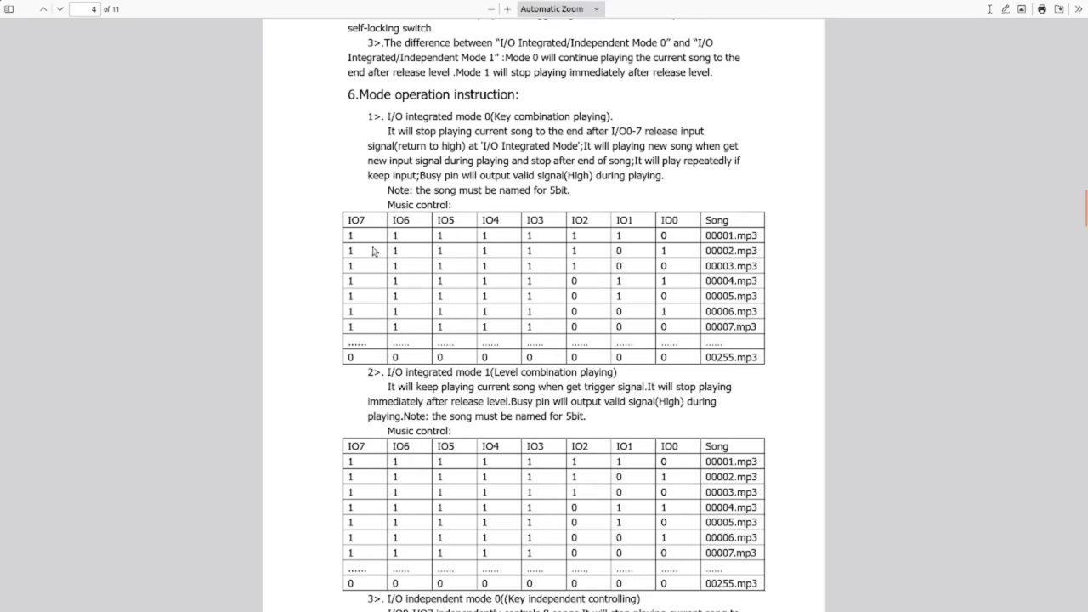
{"action": "mouse_move", "coordinate": [703, 238]}
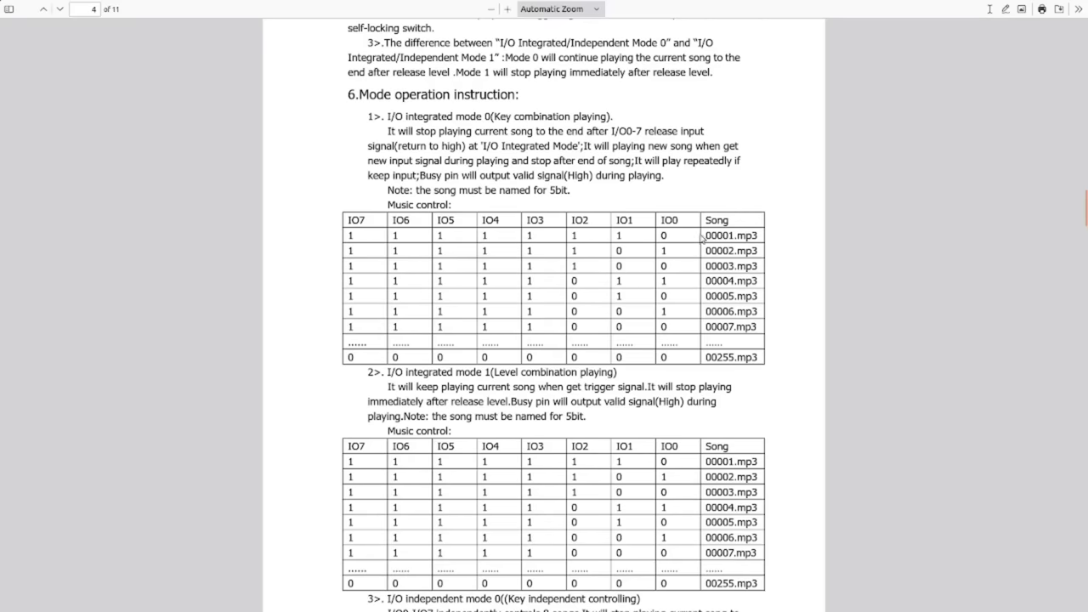
{"action": "mouse_move", "coordinate": [783, 308]}
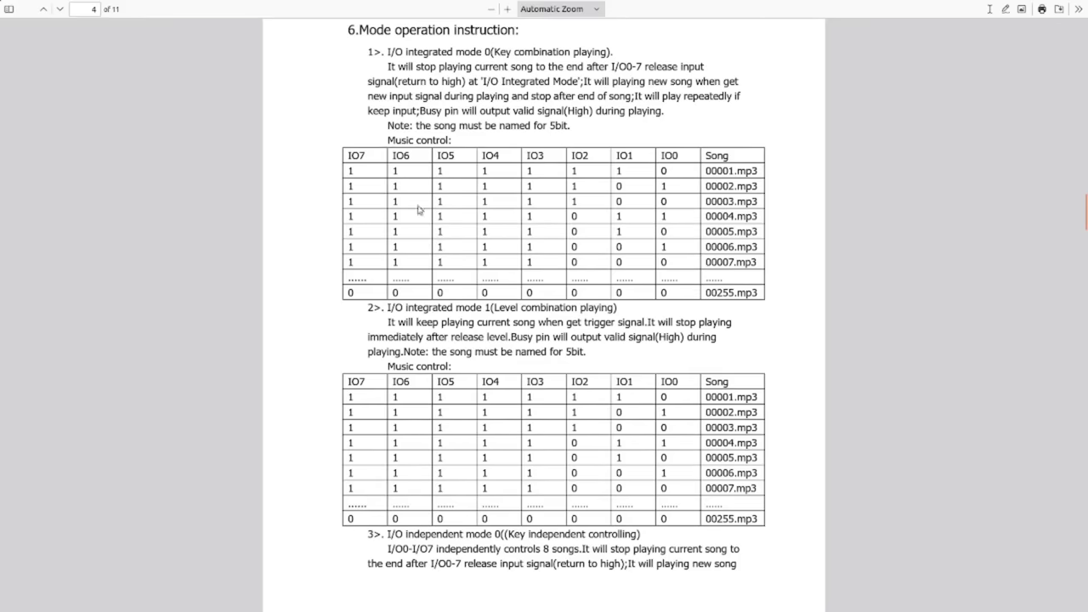
{"action": "mouse_move", "coordinate": [598, 192]}
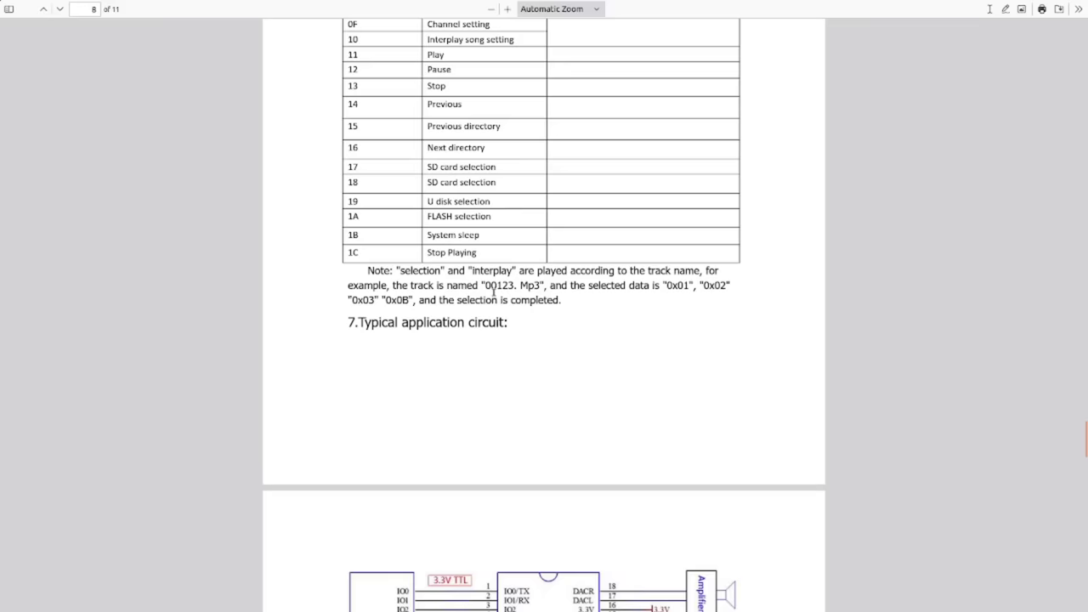
{"action": "mouse_move", "coordinate": [552, 306]}
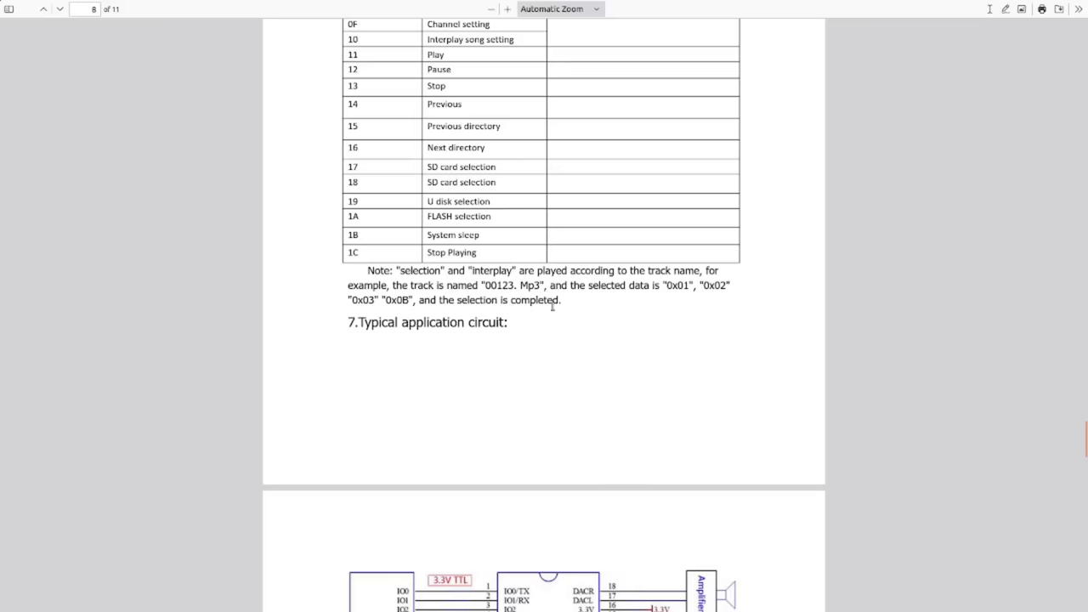
{"action": "mouse_move", "coordinate": [320, 210]}
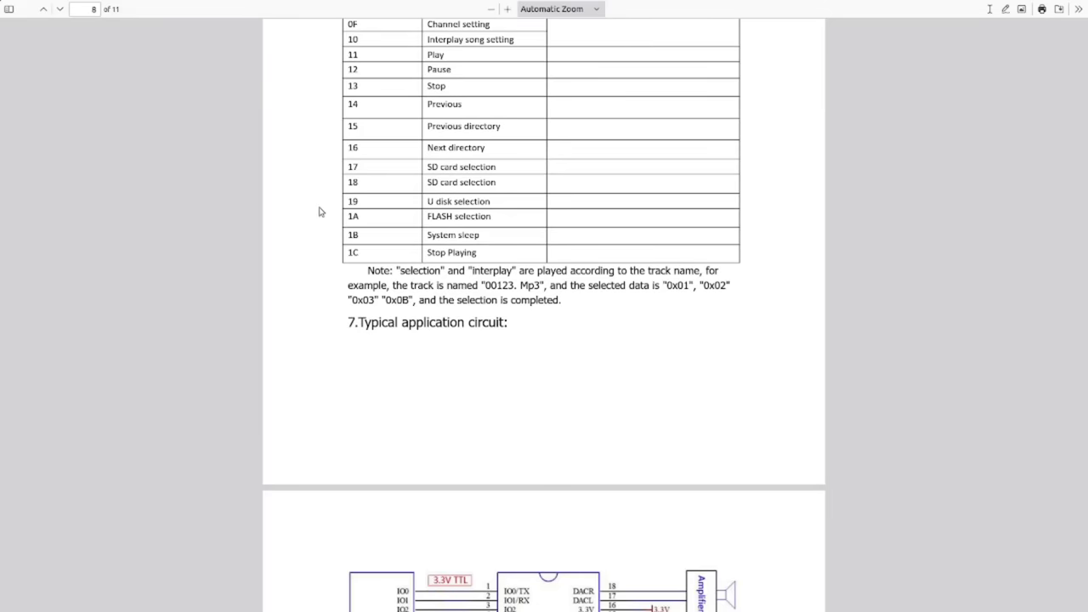
Scroll to the application circuit diagrams for I/O Independent Modes 0 and 1.
{"action": "scroll", "scroll_direction": "down", "scroll_amount": 3}
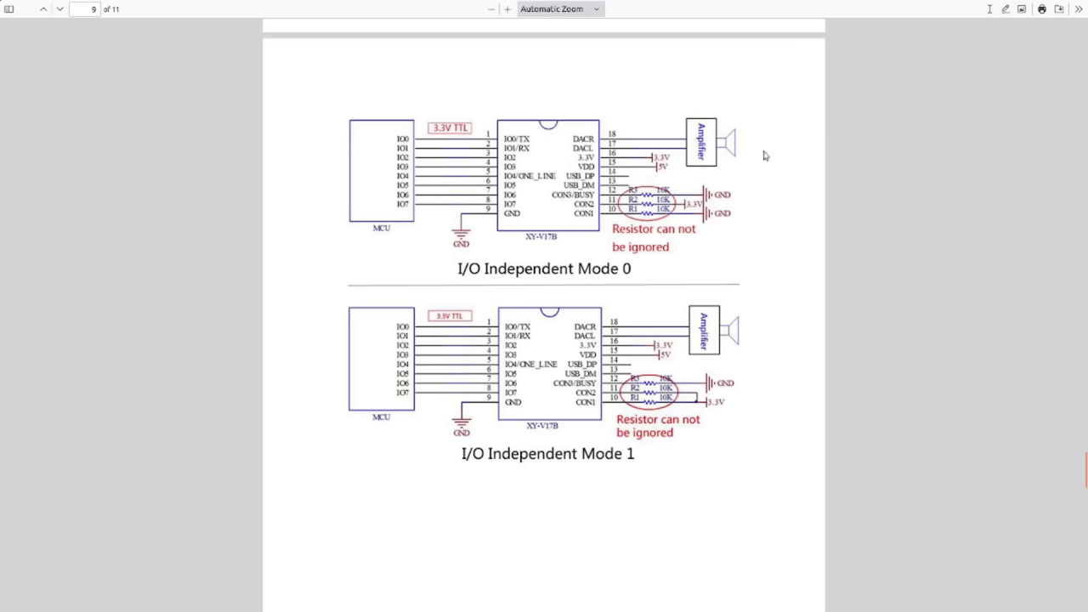
{"action": "mouse_move", "coordinate": [681, 218]}
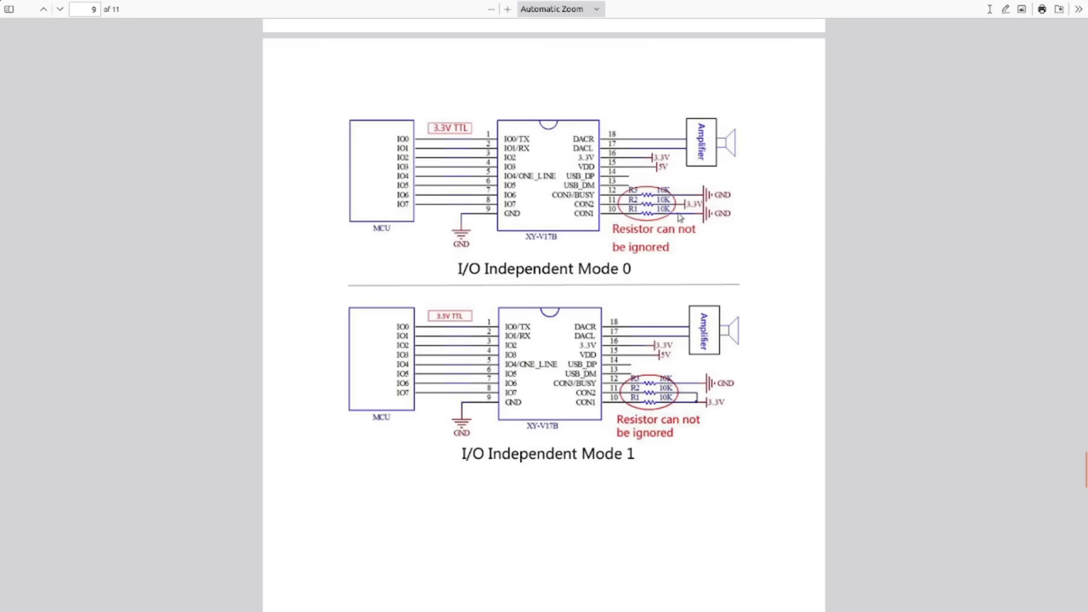
{"action": "mouse_move", "coordinate": [653, 218]}
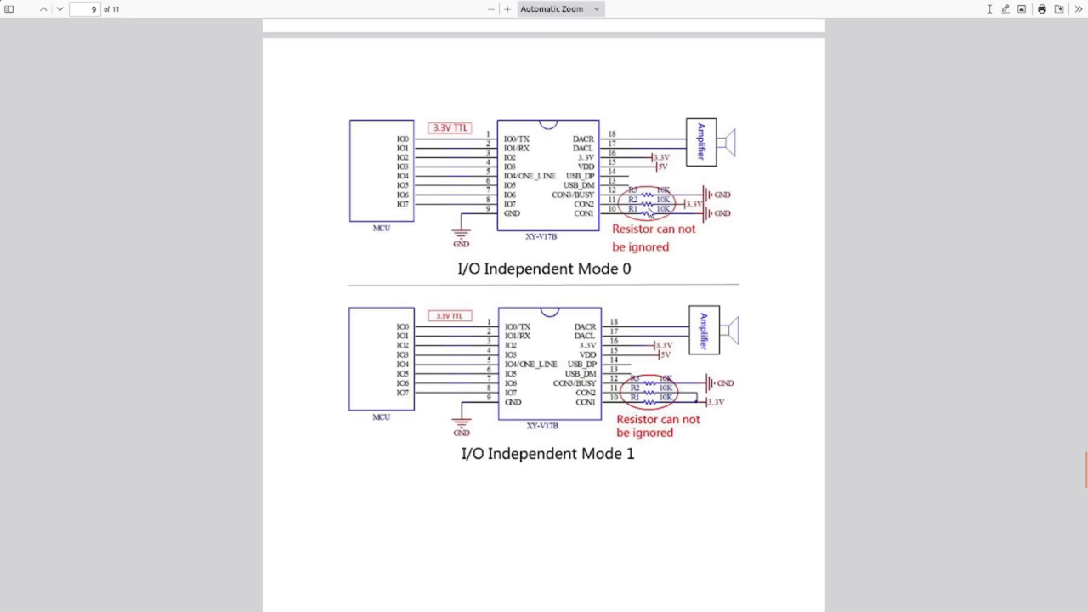
{"action": "mouse_move", "coordinate": [649, 208]}
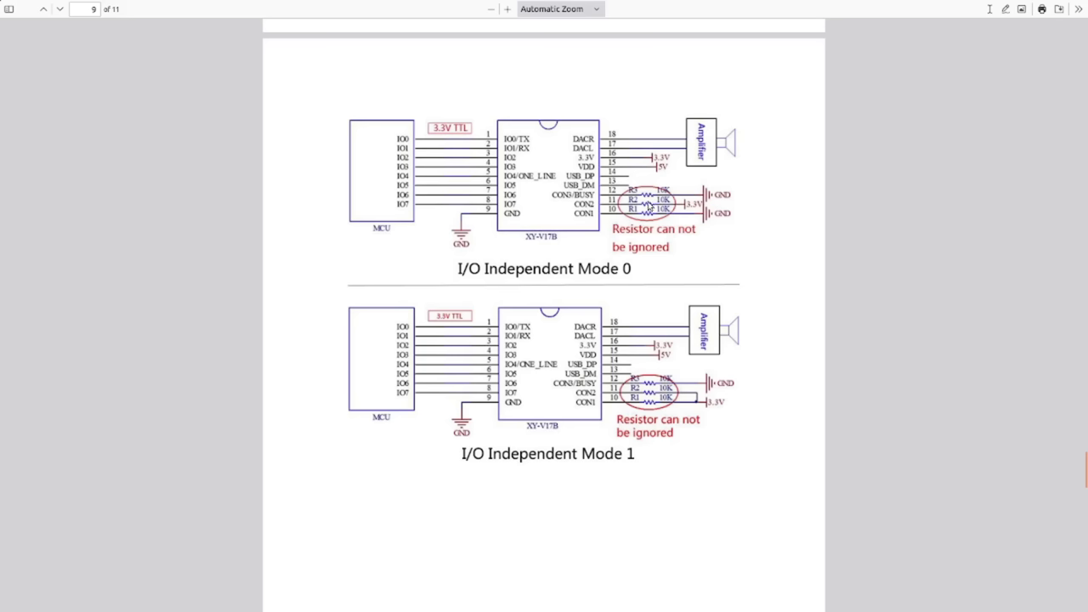
{"action": "mouse_move", "coordinate": [649, 211]}
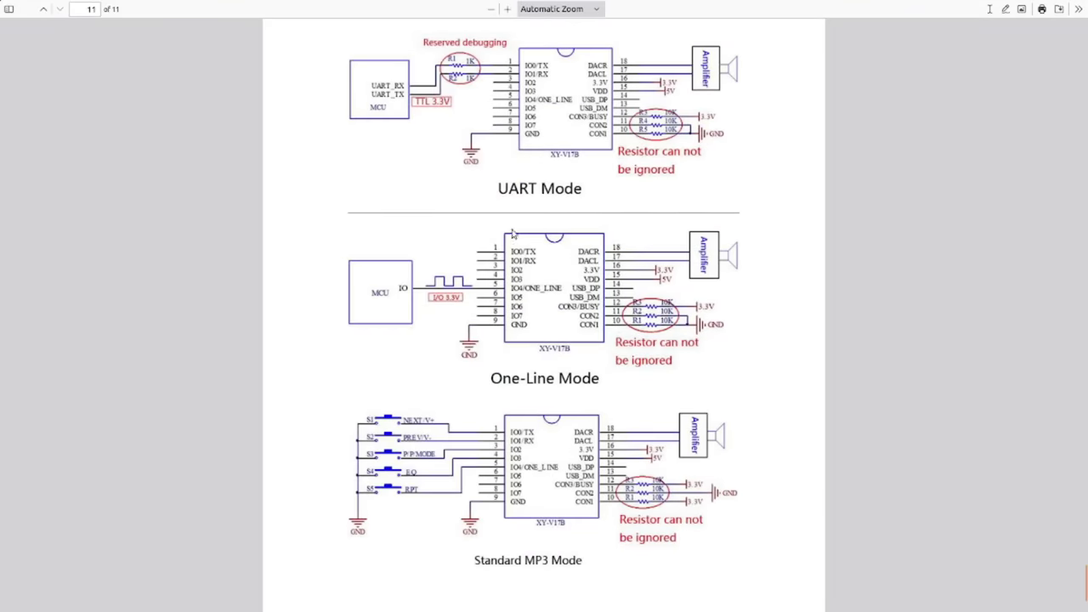
{"action": "mouse_move", "coordinate": [443, 236]}
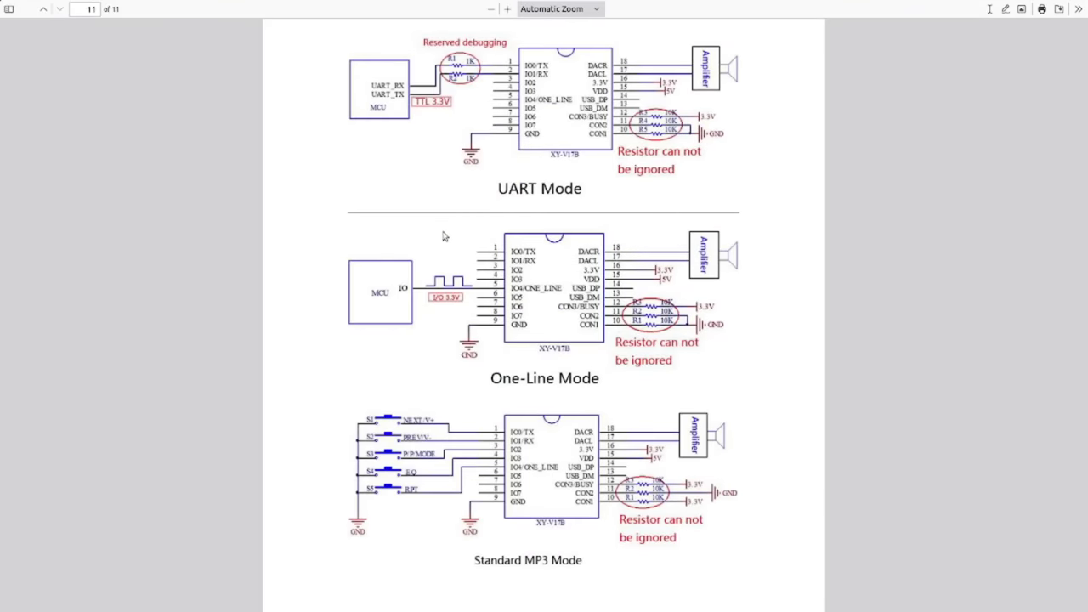
{"action": "mouse_move", "coordinate": [432, 311]}
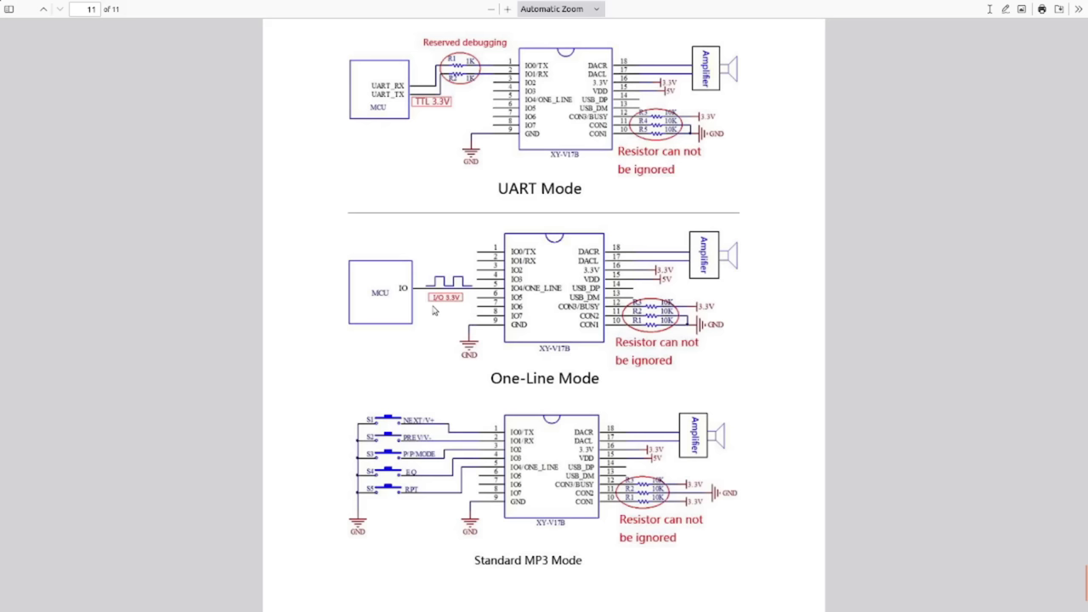
{"action": "mouse_move", "coordinate": [718, 269]}
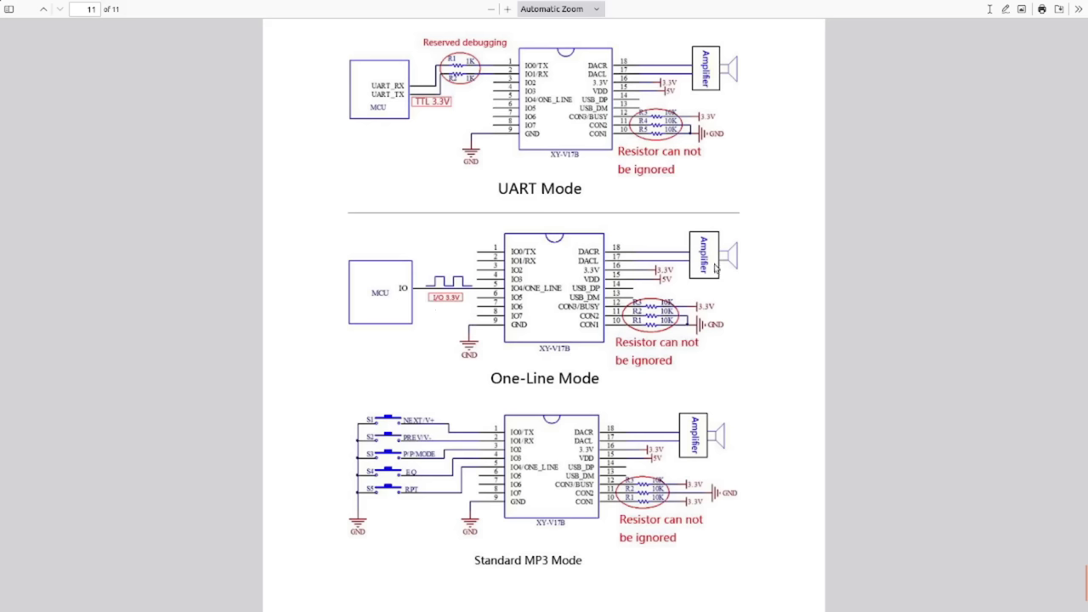
{"action": "mouse_move", "coordinate": [718, 265]}
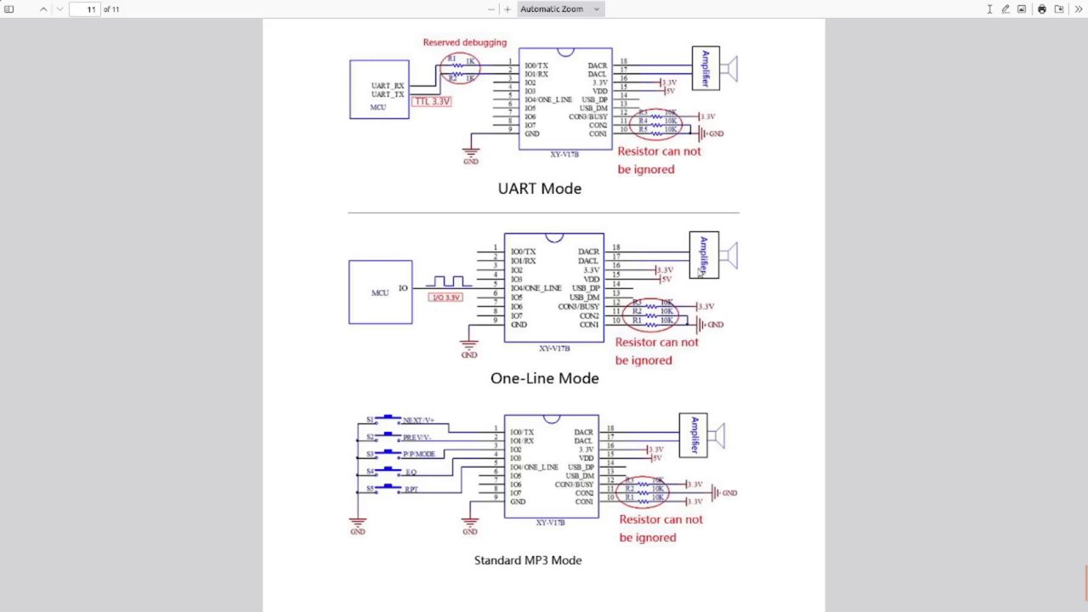
{"action": "mouse_move", "coordinate": [466, 302]}
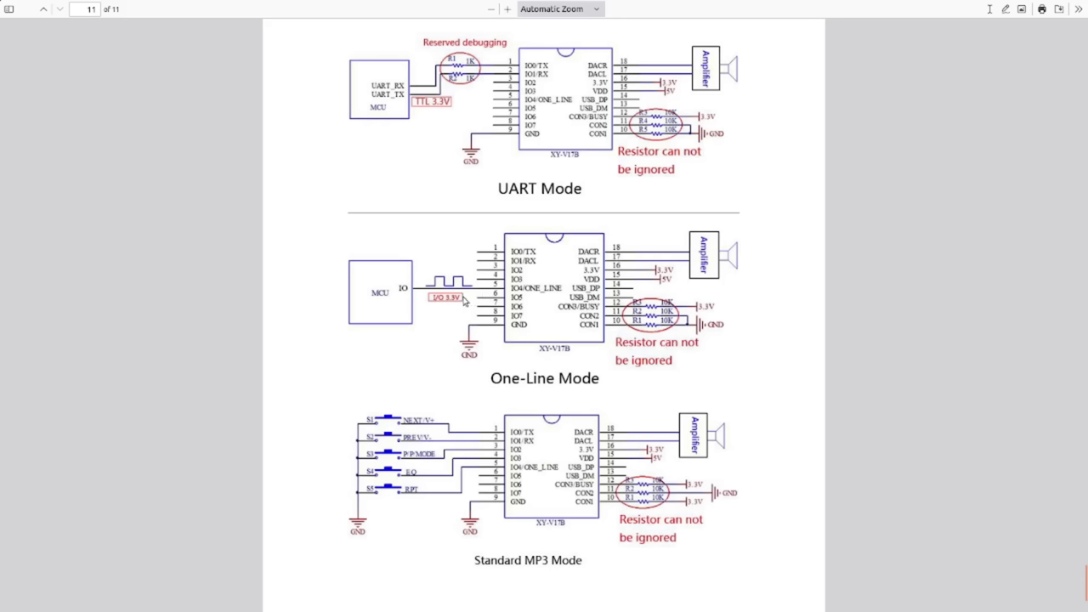
{"action": "mouse_move", "coordinate": [653, 299]}
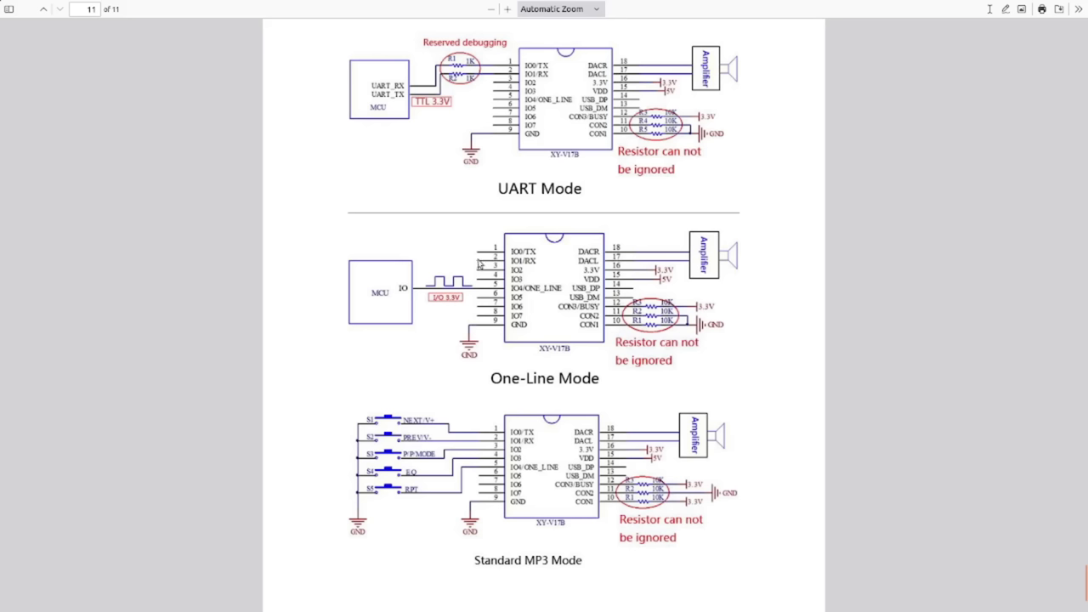
{"action": "mouse_move", "coordinate": [405, 231]}
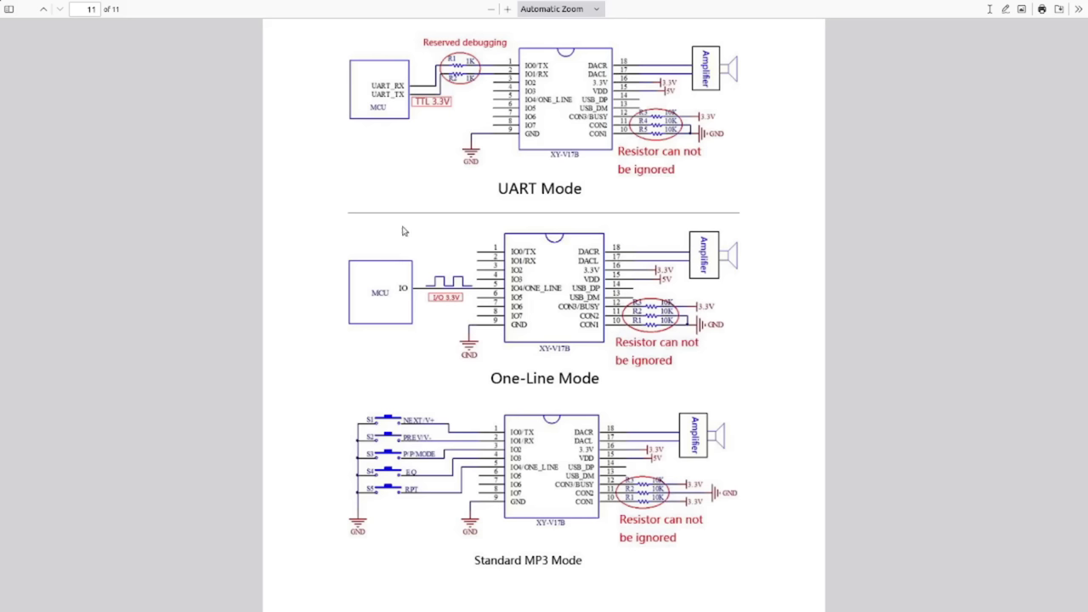
{"action": "mouse_move", "coordinate": [377, 238]}
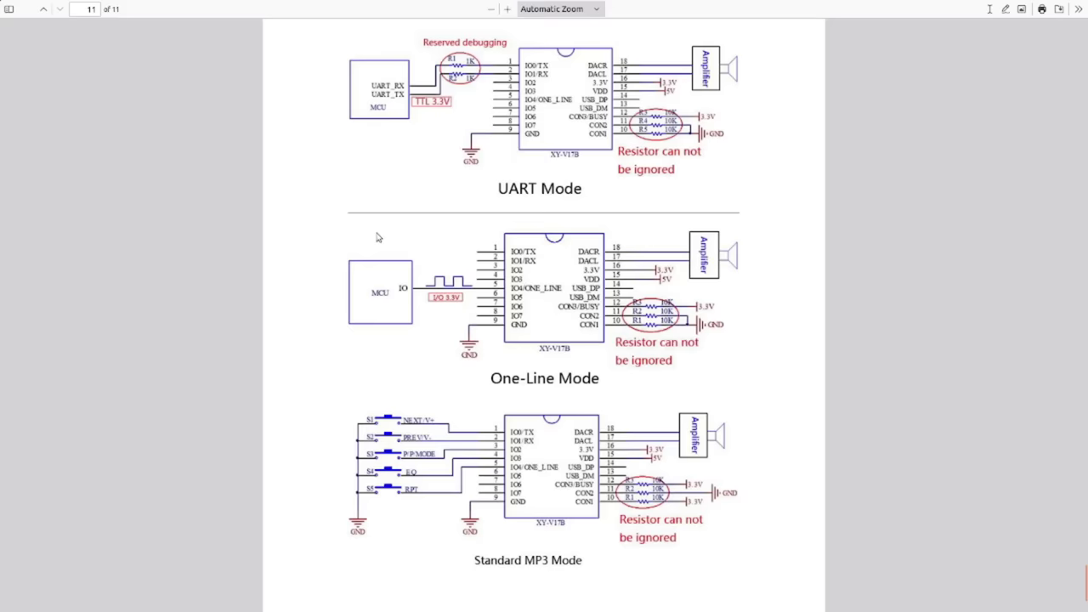
{"action": "mouse_move", "coordinate": [332, 248]}
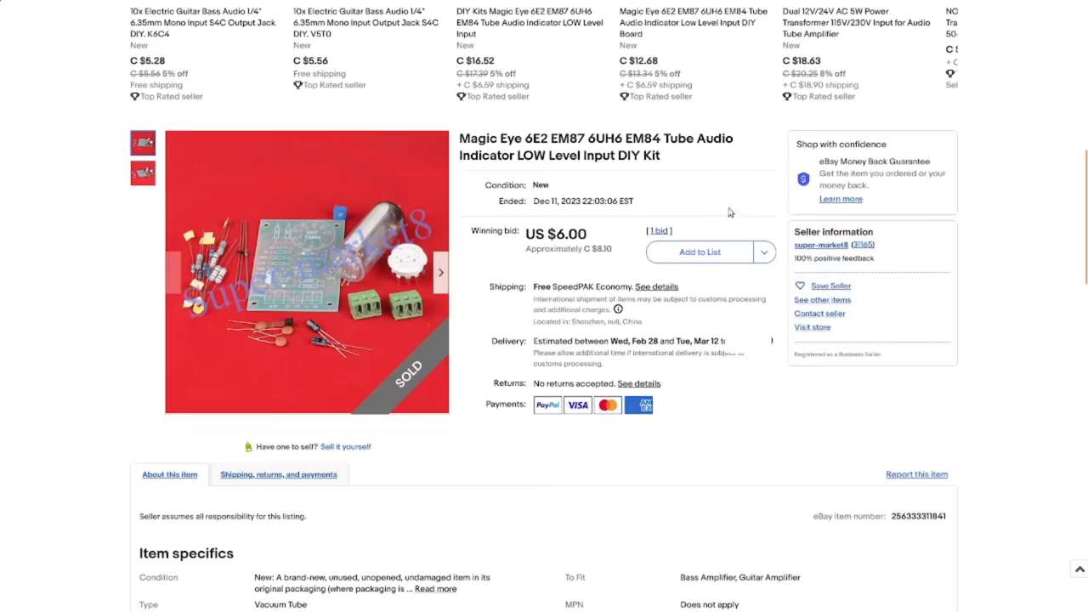
{"action": "mouse_move", "coordinate": [701, 219]}
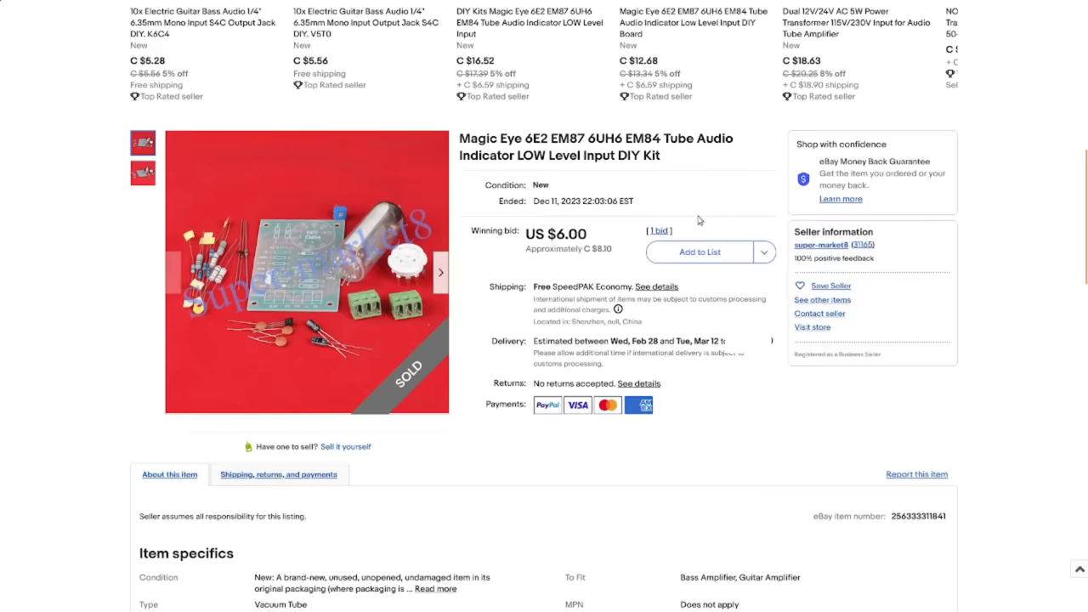
Scroll the Magic Eye 6E2 listing to the seller's description with voltage requirements and board dimensions.
{"action": "scroll", "scroll_direction": "down", "scroll_amount": 3}
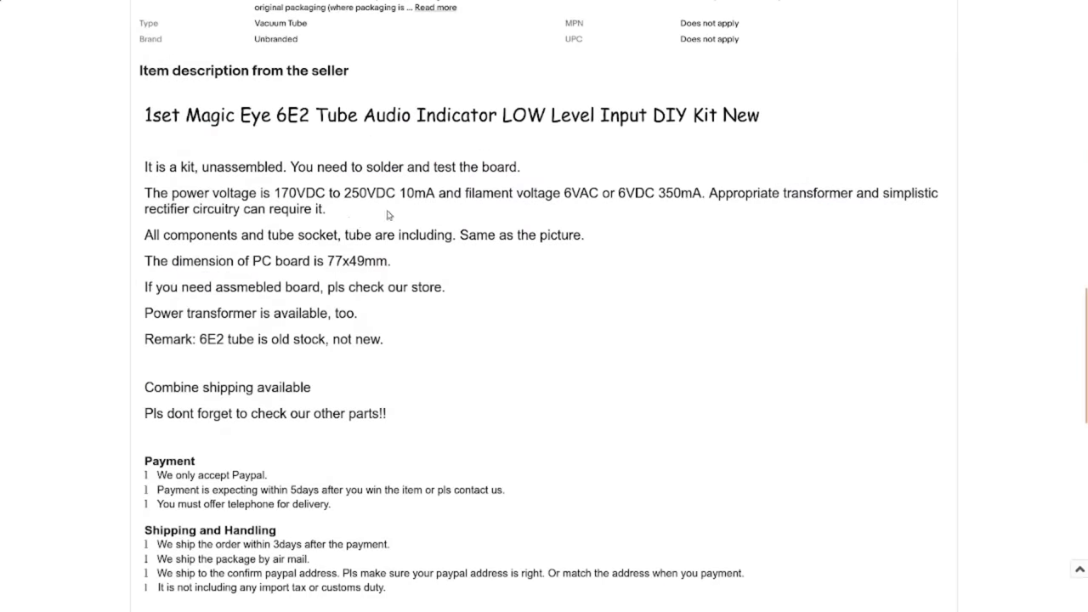
{"action": "mouse_move", "coordinate": [375, 211]}
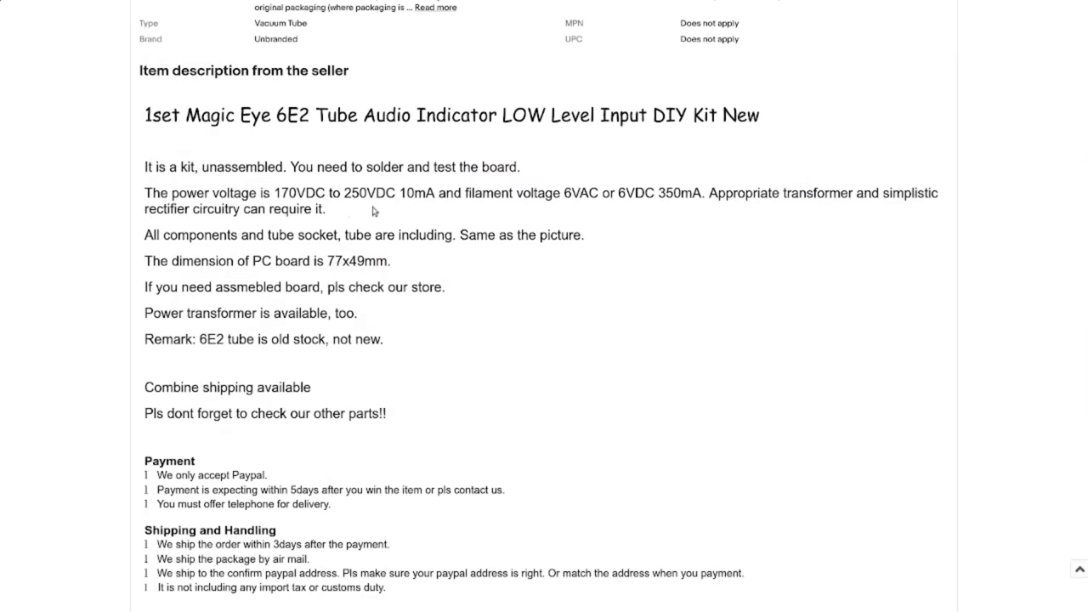
{"action": "mouse_move", "coordinate": [432, 211]}
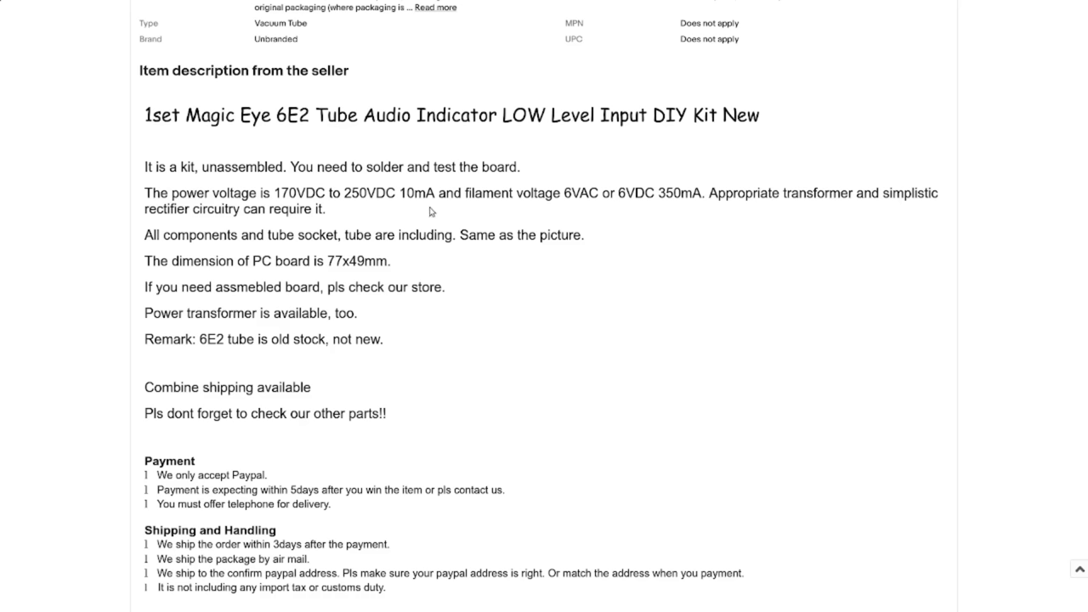
{"action": "mouse_move", "coordinate": [602, 216]}
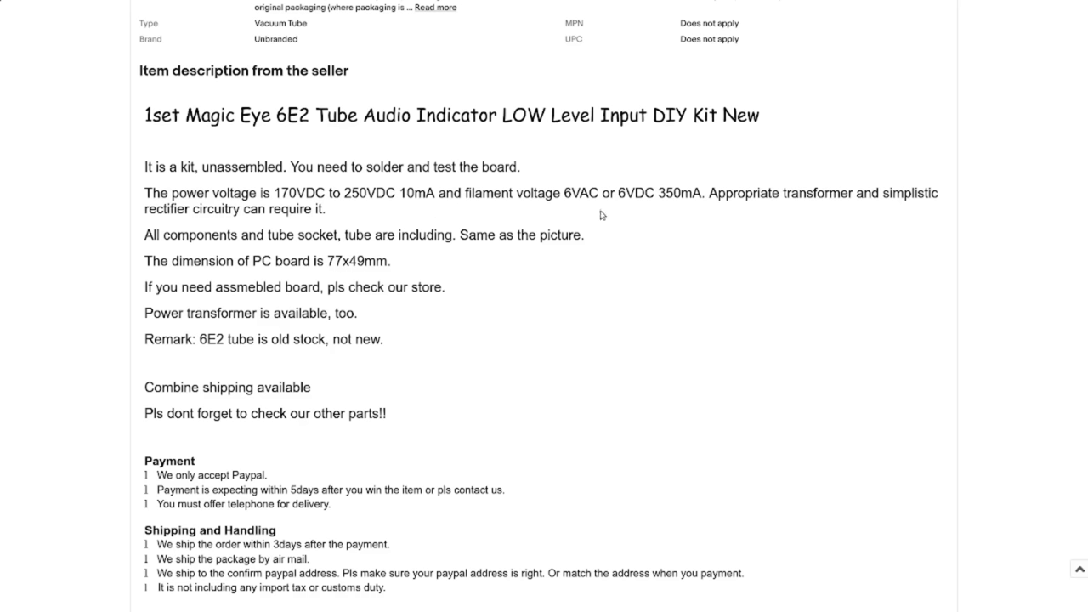
{"action": "mouse_move", "coordinate": [588, 217]}
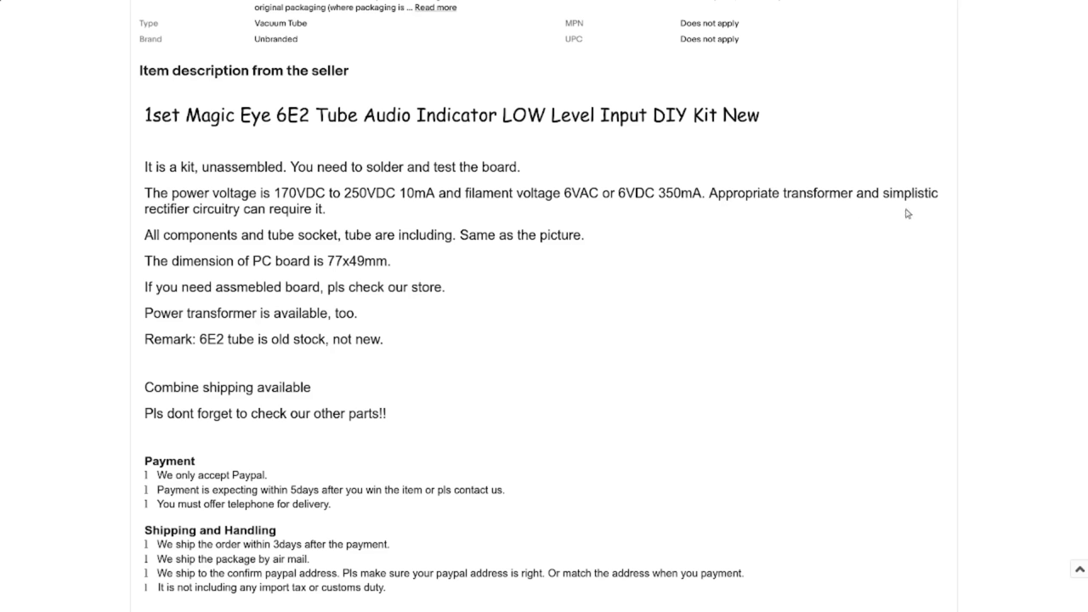
{"action": "mouse_move", "coordinate": [371, 221]}
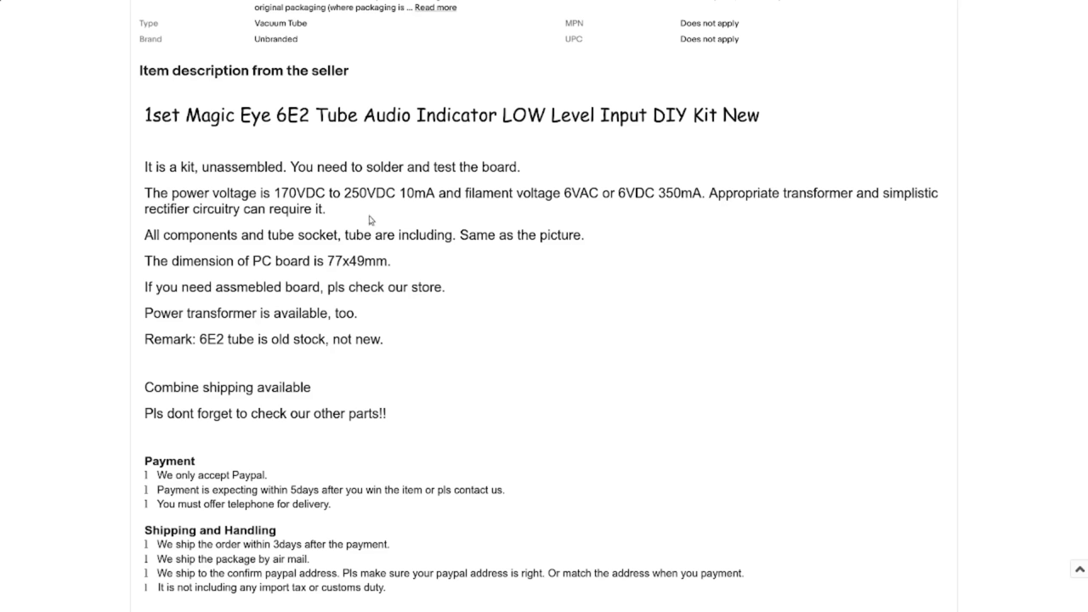
{"action": "mouse_move", "coordinate": [544, 275]}
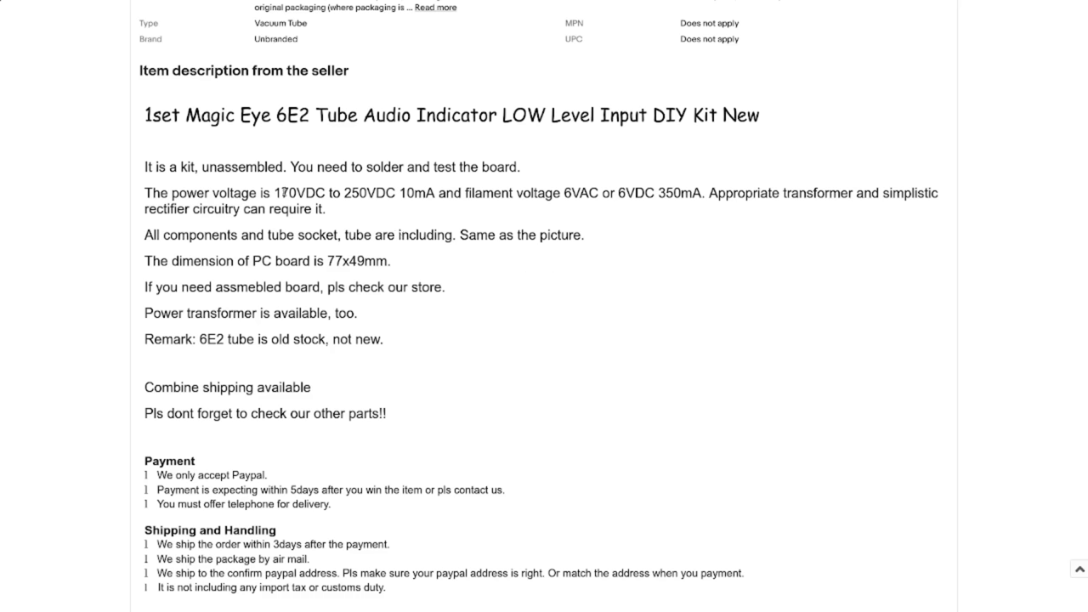
{"action": "left_click_drag", "start_coordinate": [274, 194], "coordinate": [394, 194]}
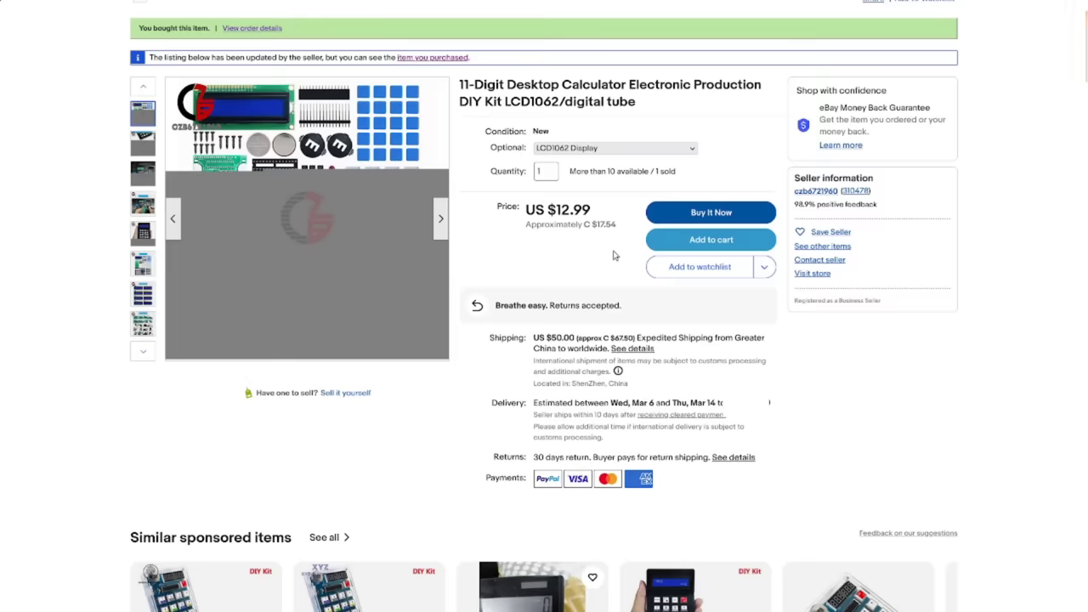
{"action": "mouse_move", "coordinate": [610, 259]}
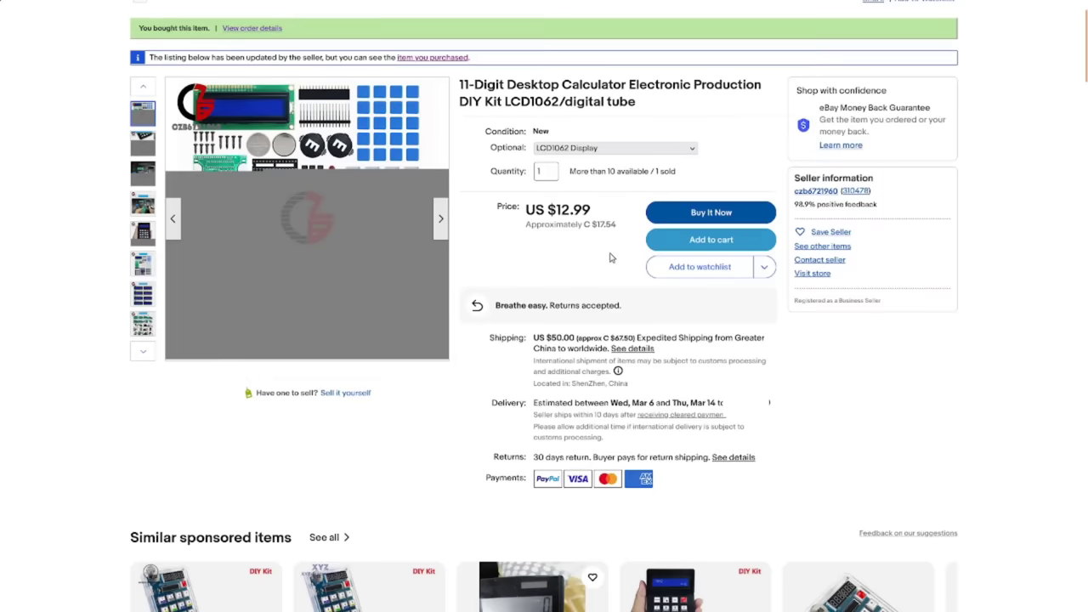
{"action": "mouse_move", "coordinate": [626, 322]}
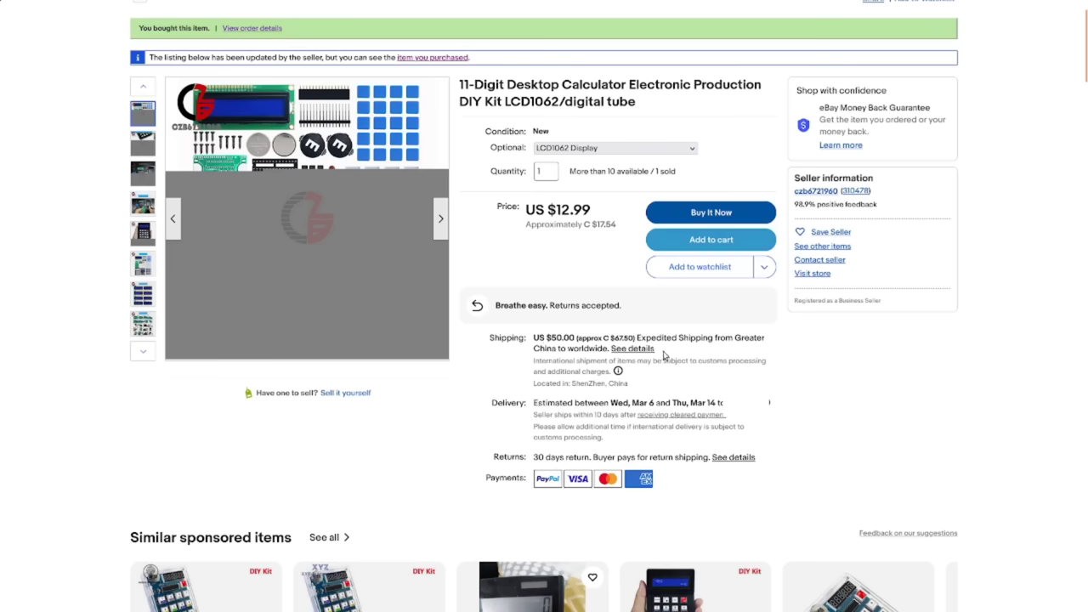
{"action": "mouse_move", "coordinate": [673, 386]}
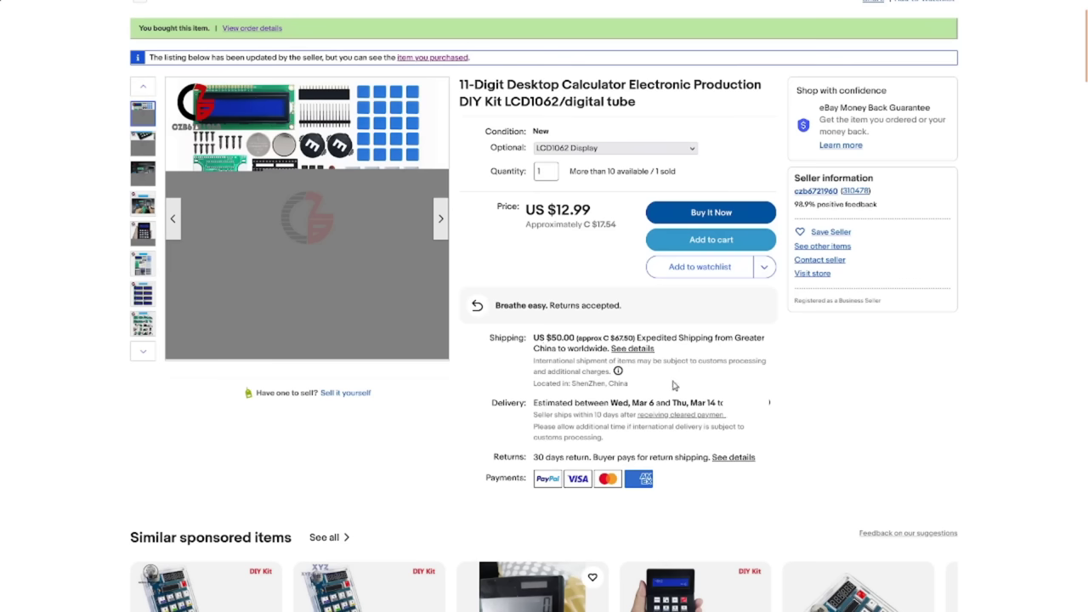
{"action": "mouse_move", "coordinate": [674, 360]}
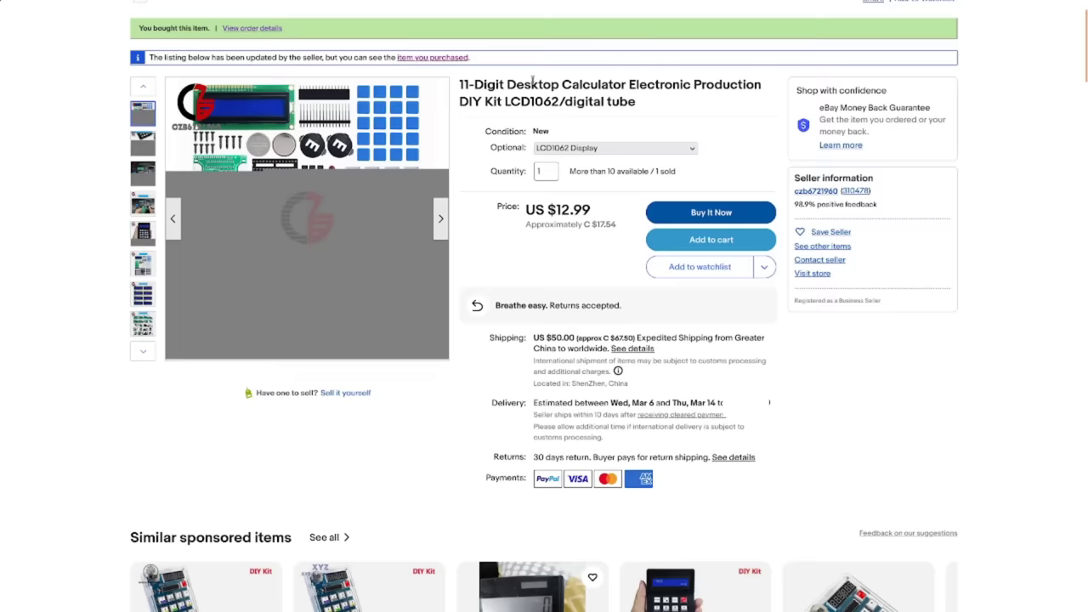
{"action": "mouse_move", "coordinate": [622, 292]}
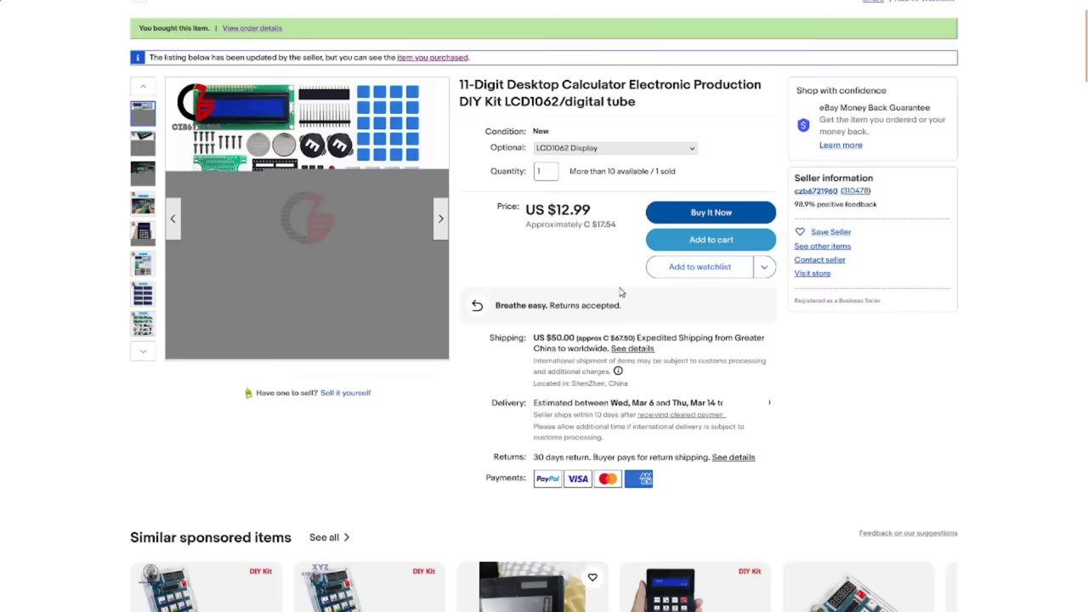
{"action": "mouse_move", "coordinate": [658, 323]}
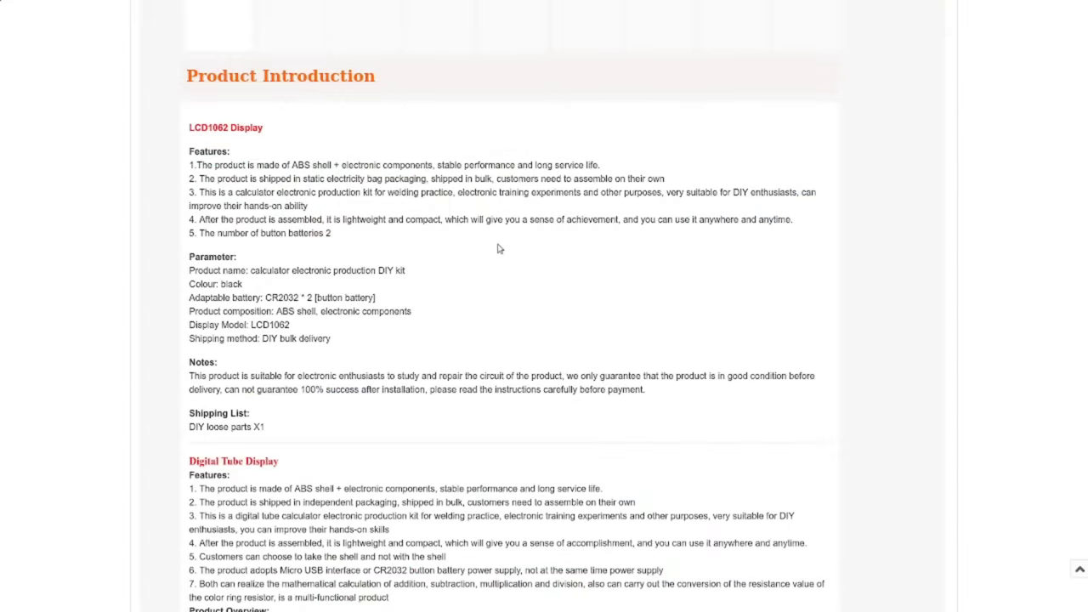
{"action": "mouse_move", "coordinate": [517, 278]}
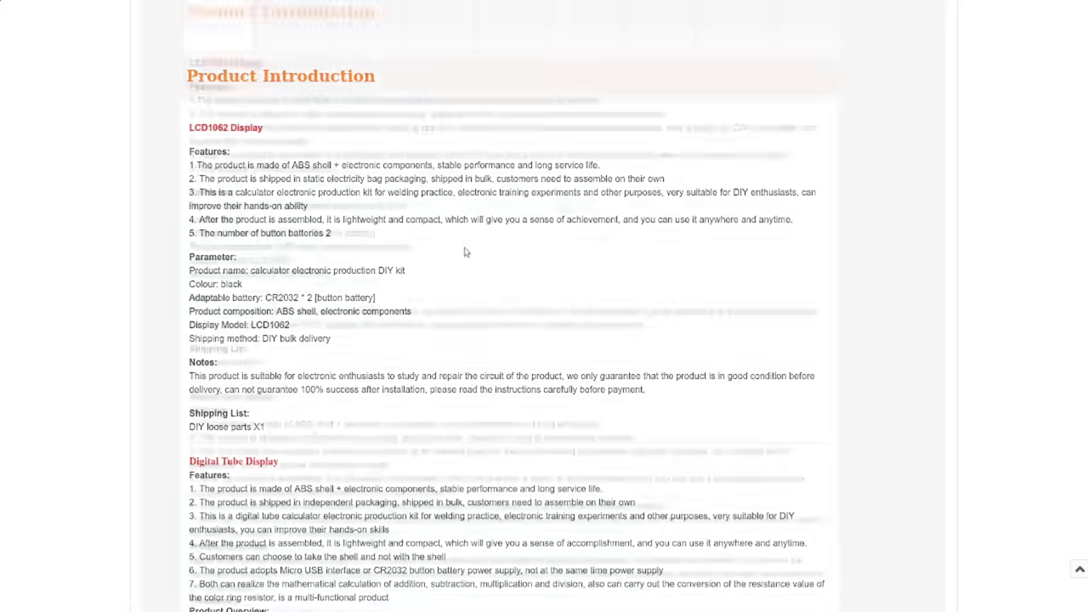
Scroll the calculator kit description between the LCD1062 and Digital Tube Display specifications.
{"action": "scroll", "scroll_direction": "down", "scroll_amount": 3}
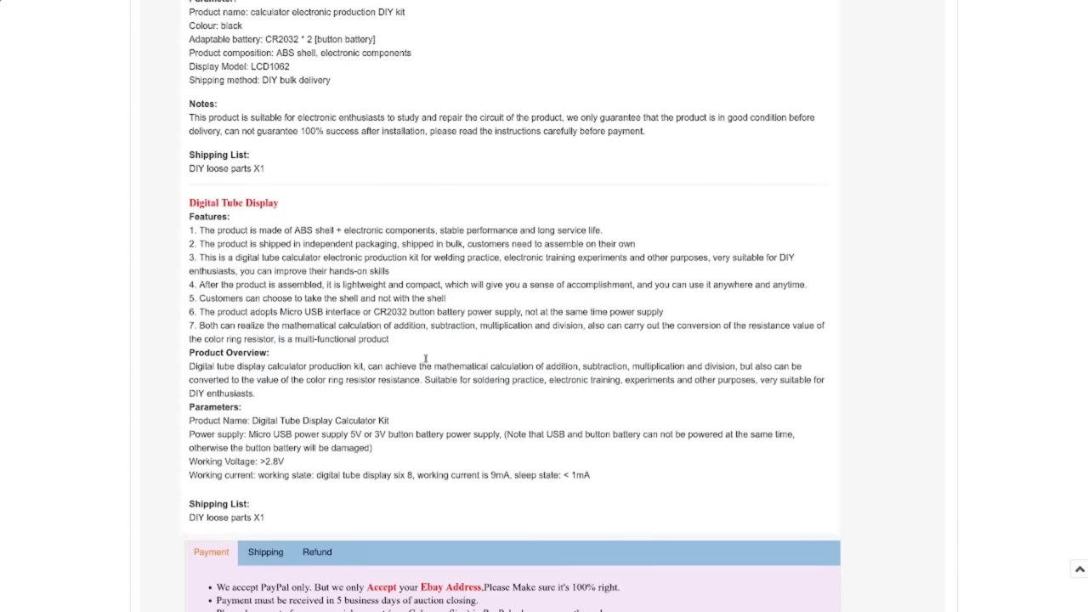
{"action": "mouse_move", "coordinate": [286, 294]}
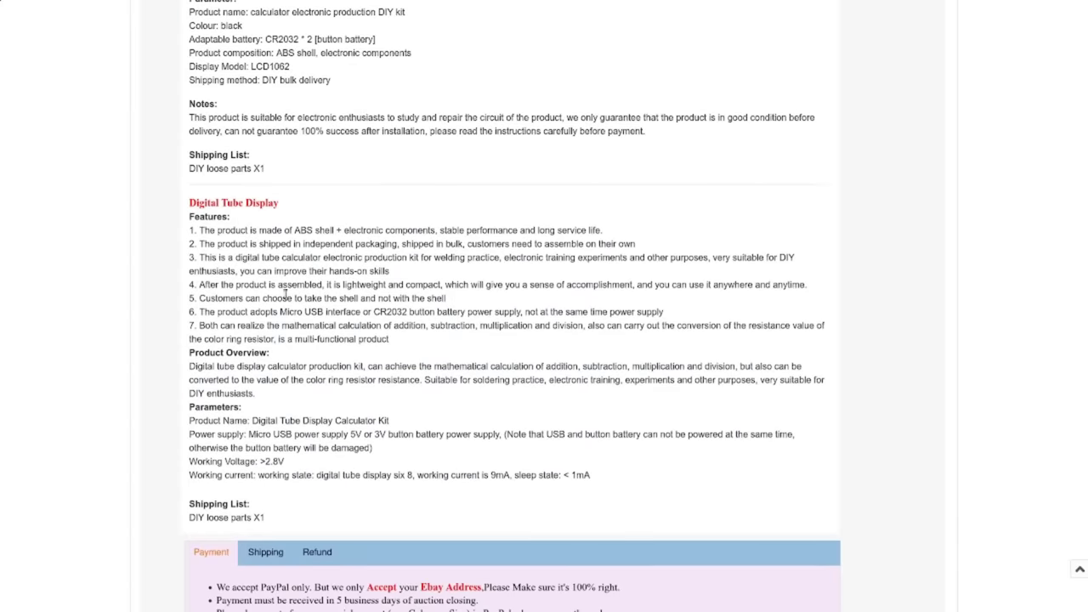
{"action": "scroll", "scroll_direction": "up", "scroll_amount": 3}
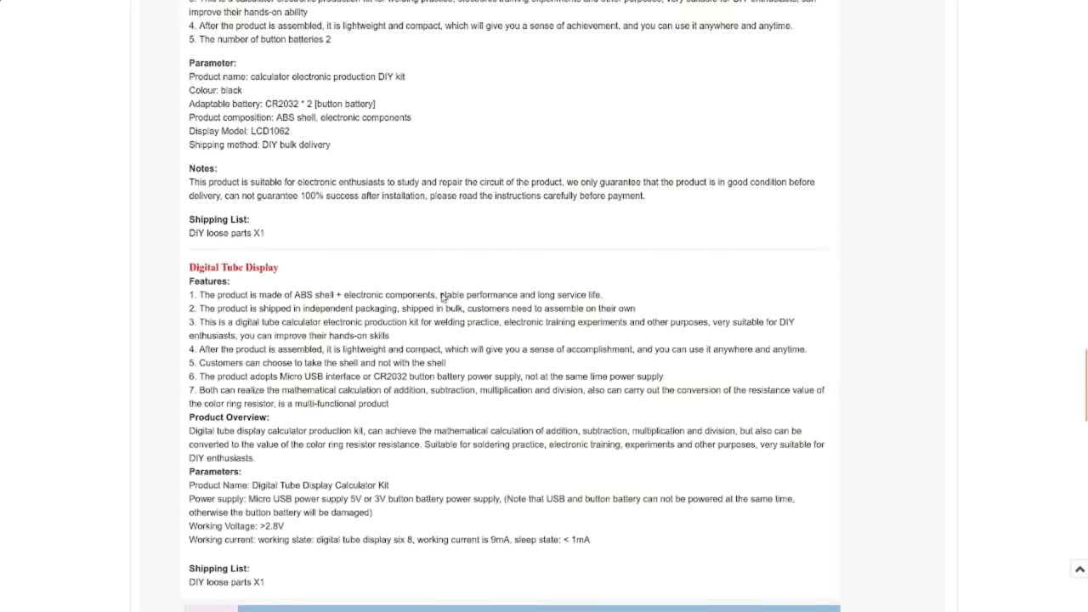
{"action": "mouse_move", "coordinate": [508, 150]}
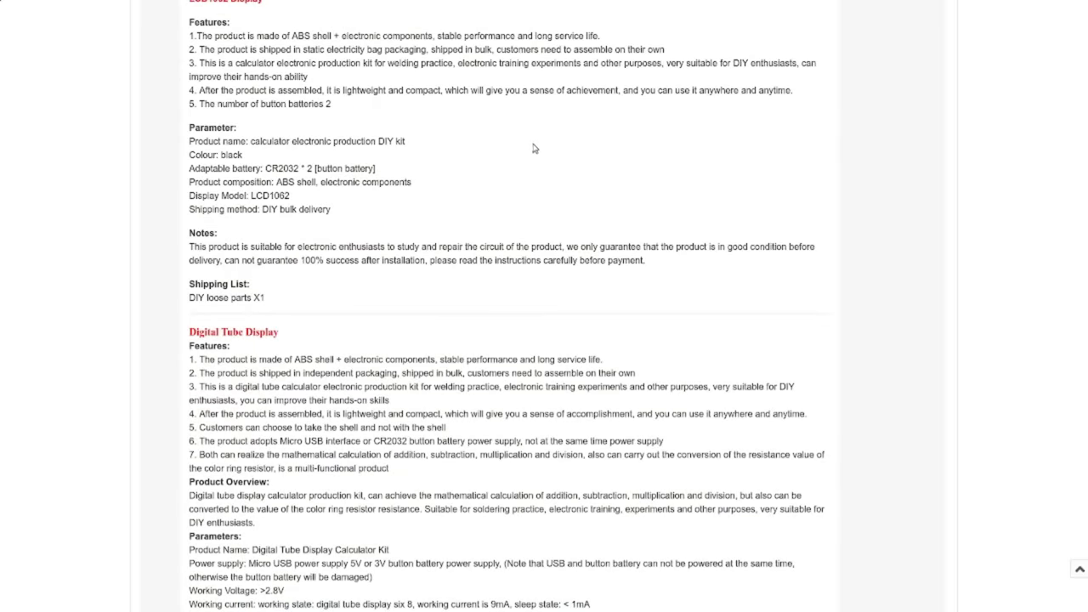
{"action": "mouse_move", "coordinate": [551, 144]}
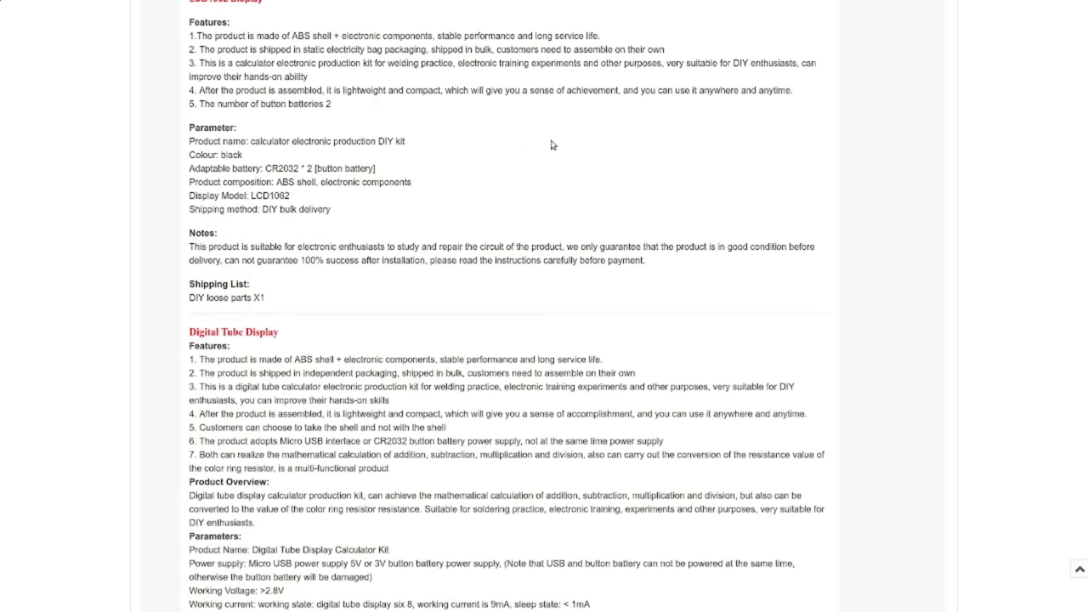
{"action": "mouse_move", "coordinate": [592, 151]}
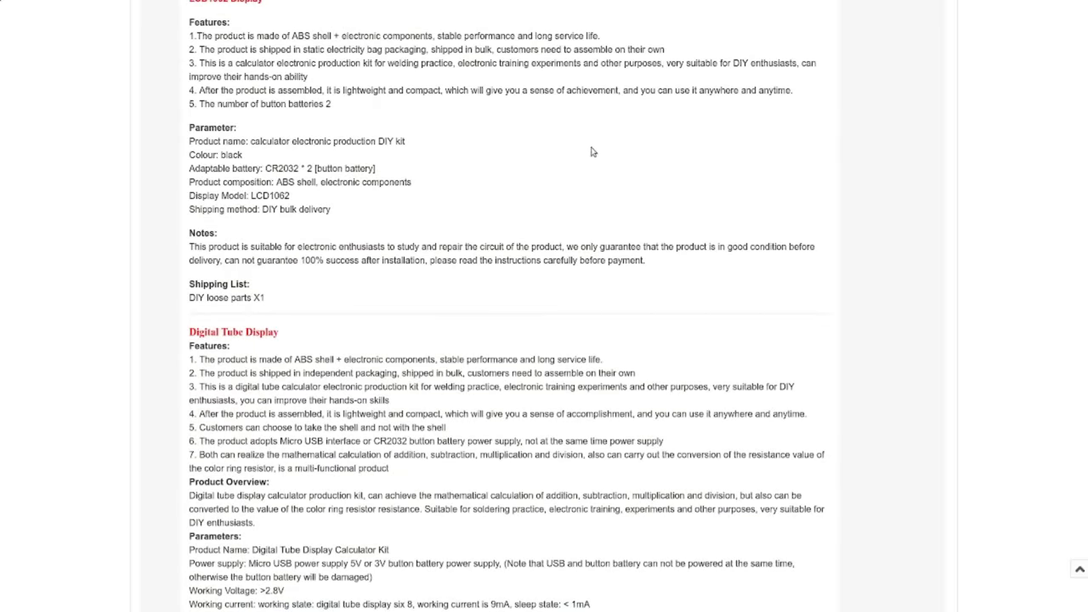
{"action": "mouse_move", "coordinate": [435, 156]}
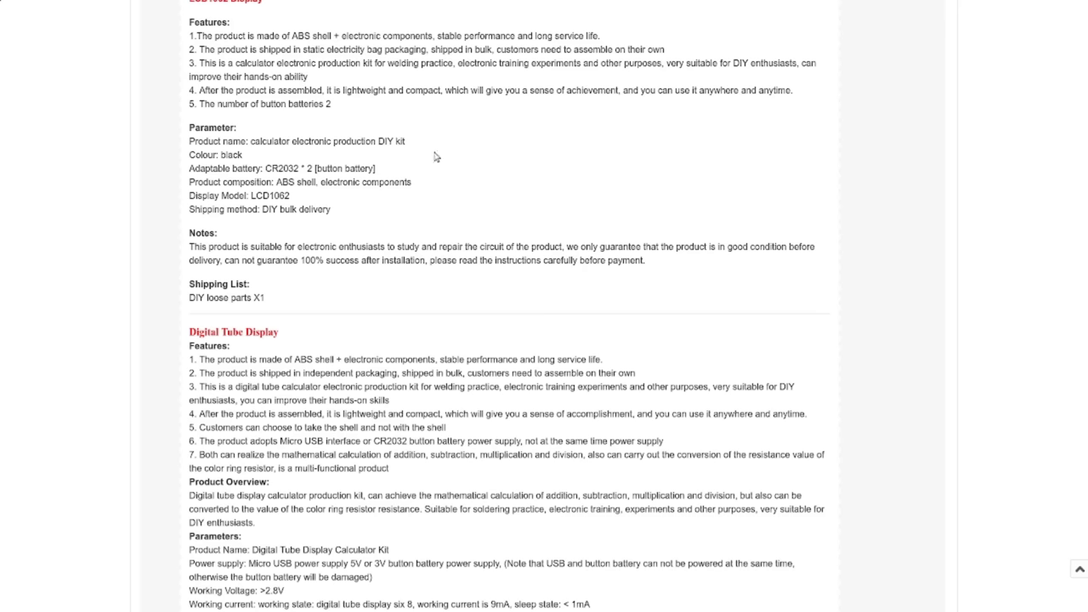
{"action": "mouse_move", "coordinate": [603, 175]}
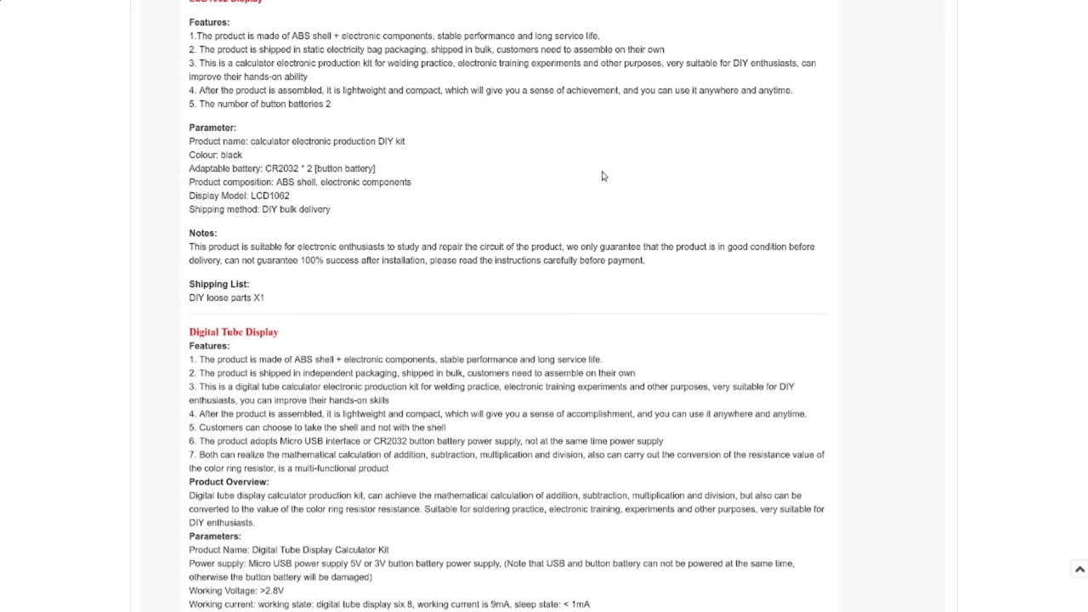
{"action": "mouse_move", "coordinate": [543, 186]}
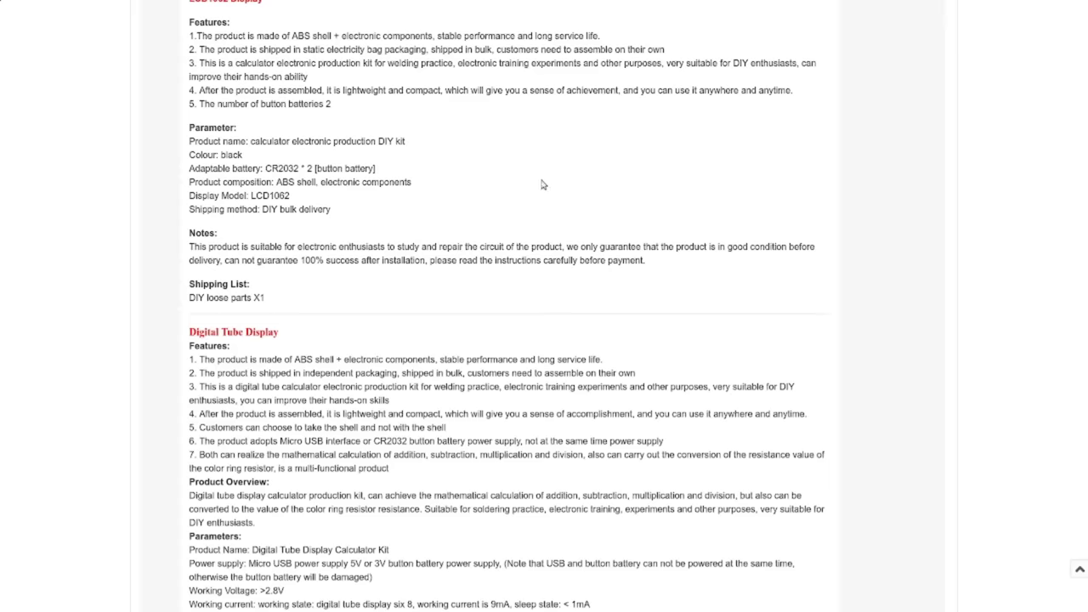